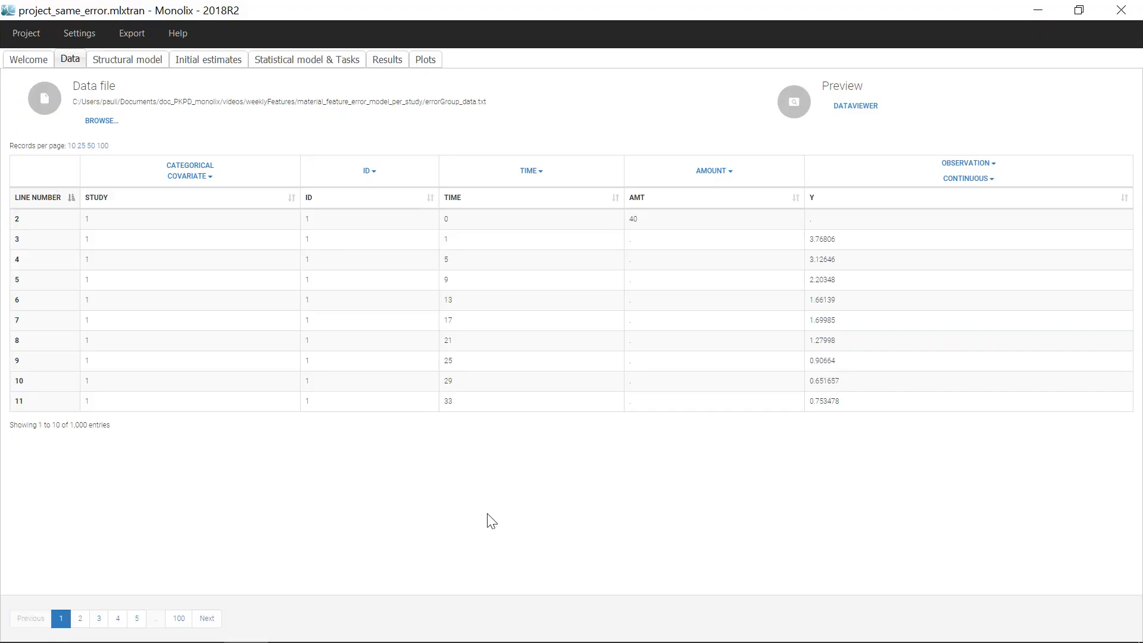
mouse_move(915, 339)
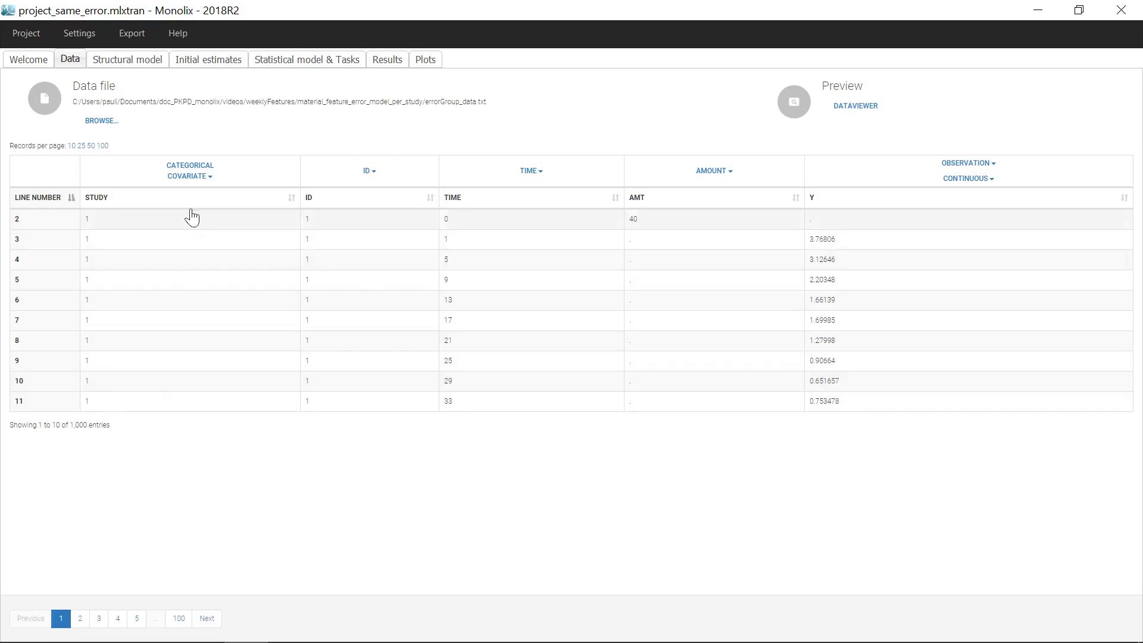
mouse_move(192, 206)
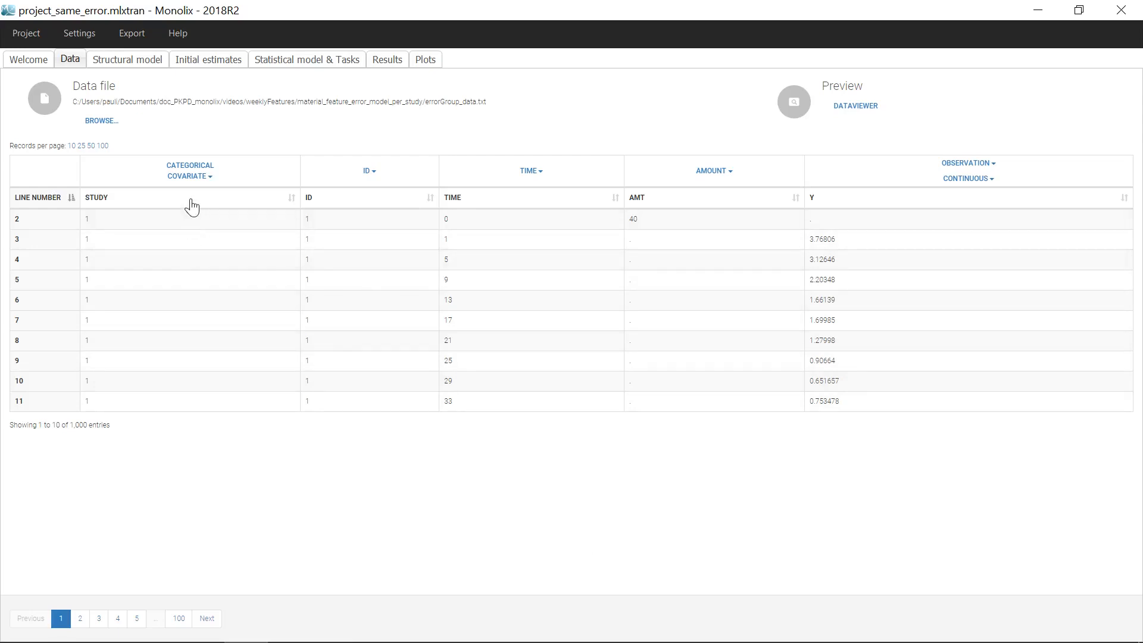
mouse_move(268, 177)
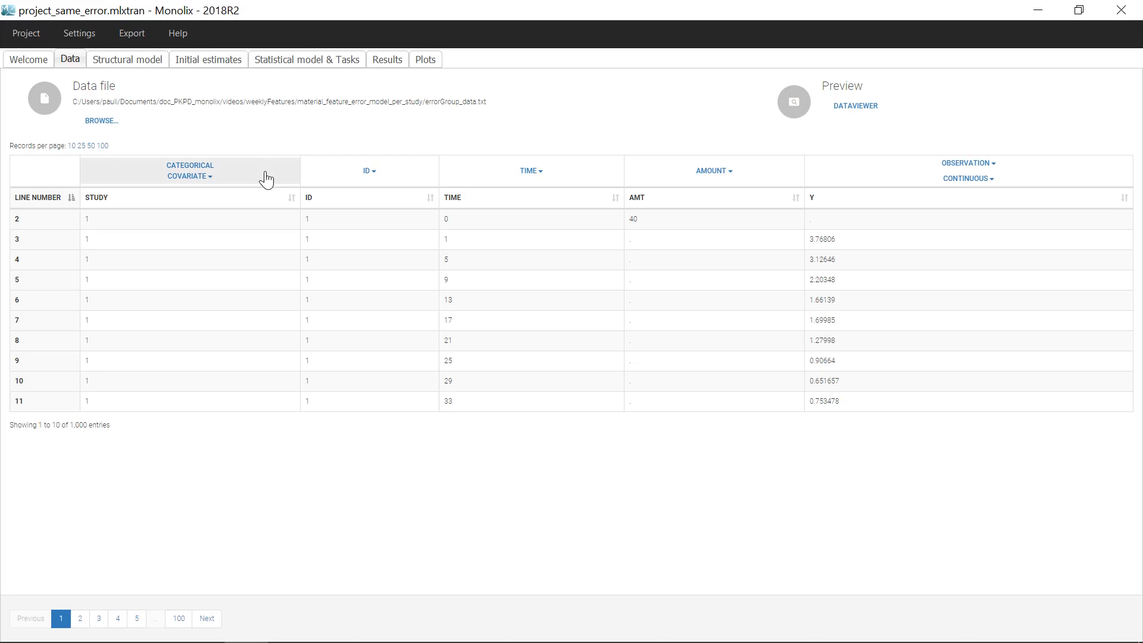
Switch from the data view to the Statistical model & Tasks settings.
click(306, 60)
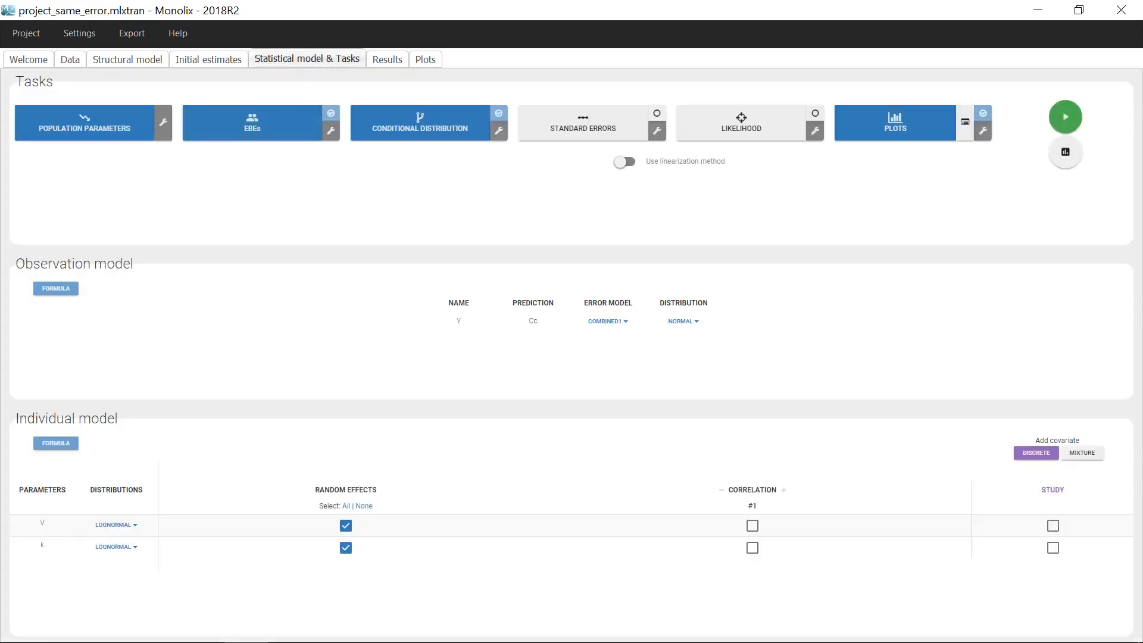
Display the observation model formula Y = Cc + (a + b*Cc)*e.
click(56, 288)
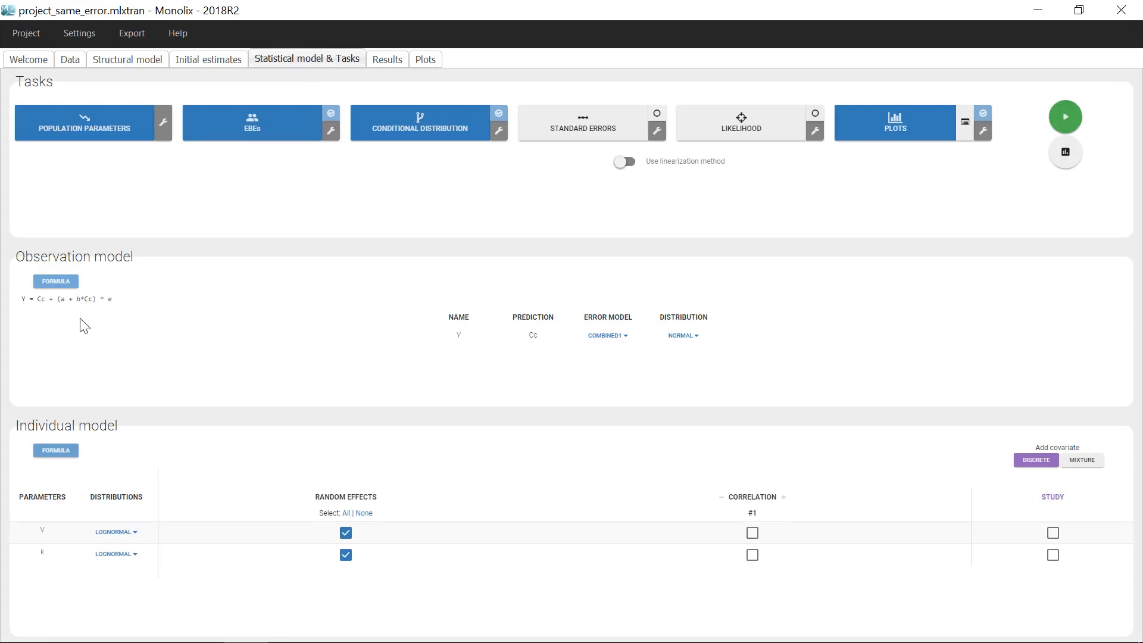
mouse_move(124, 306)
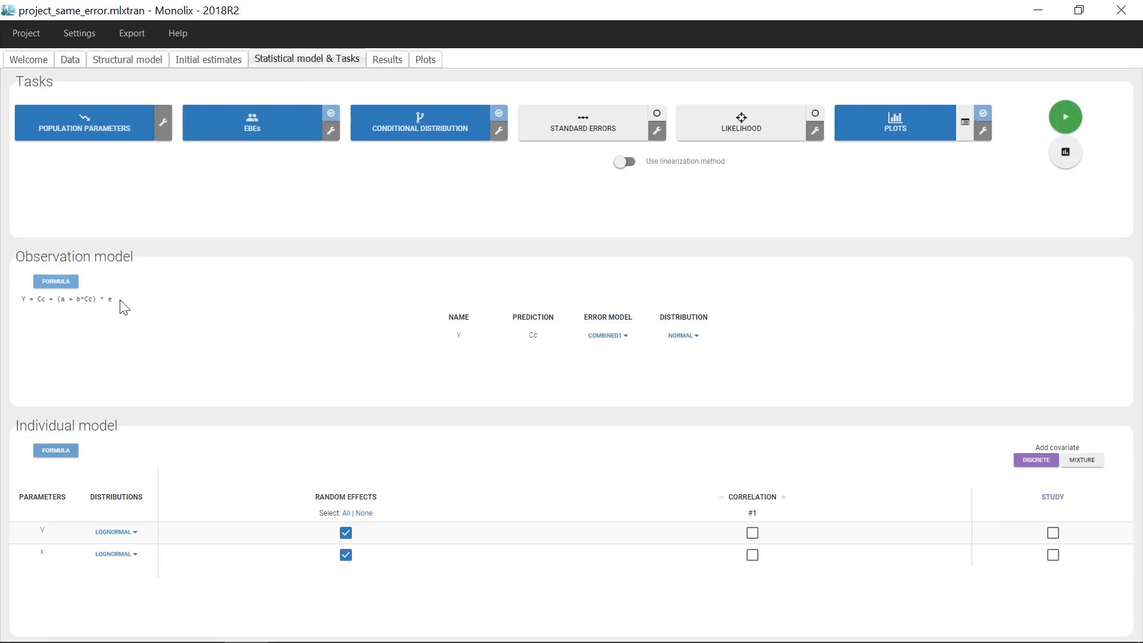
mouse_move(91, 326)
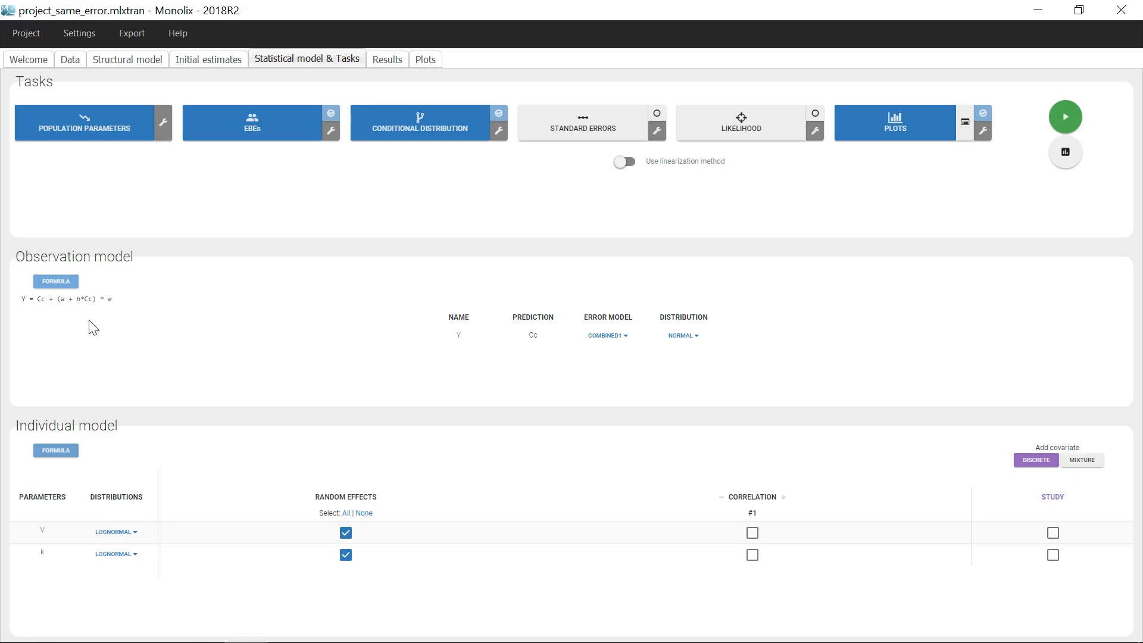
mouse_move(116, 327)
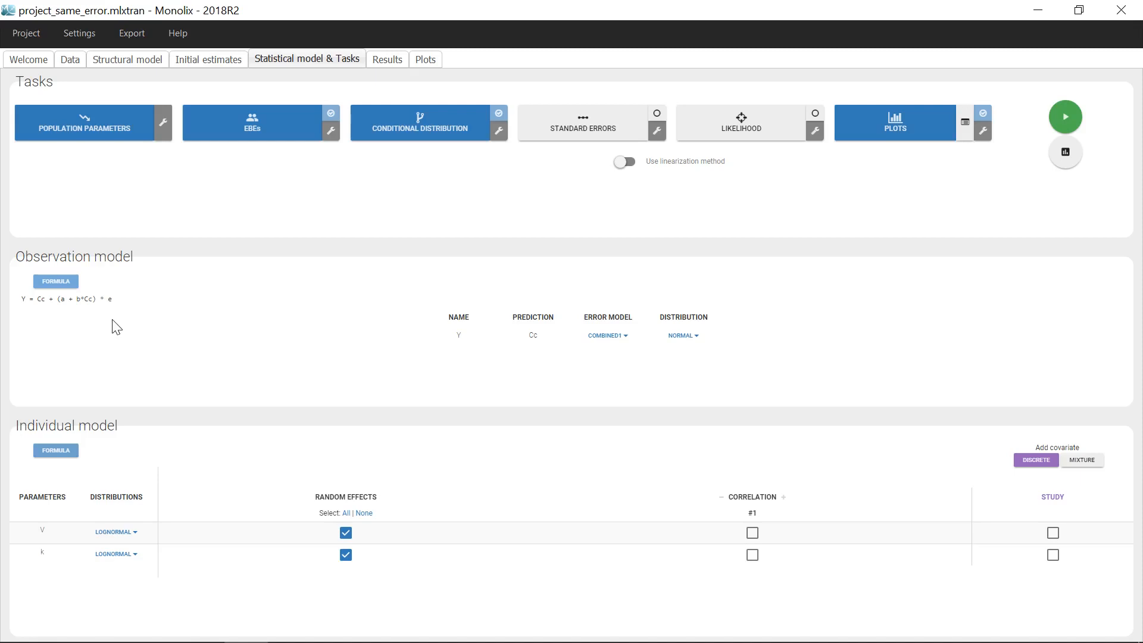
mouse_move(400, 61)
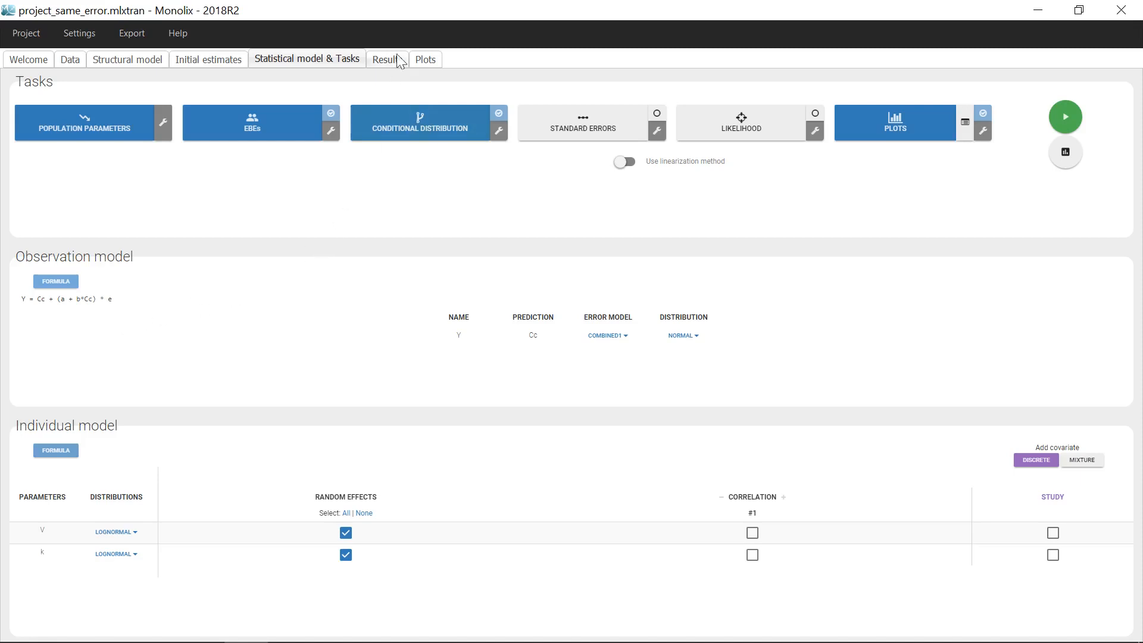
Show observations vs predictions on log axes, split into one panel per STUDY.
click(424, 60)
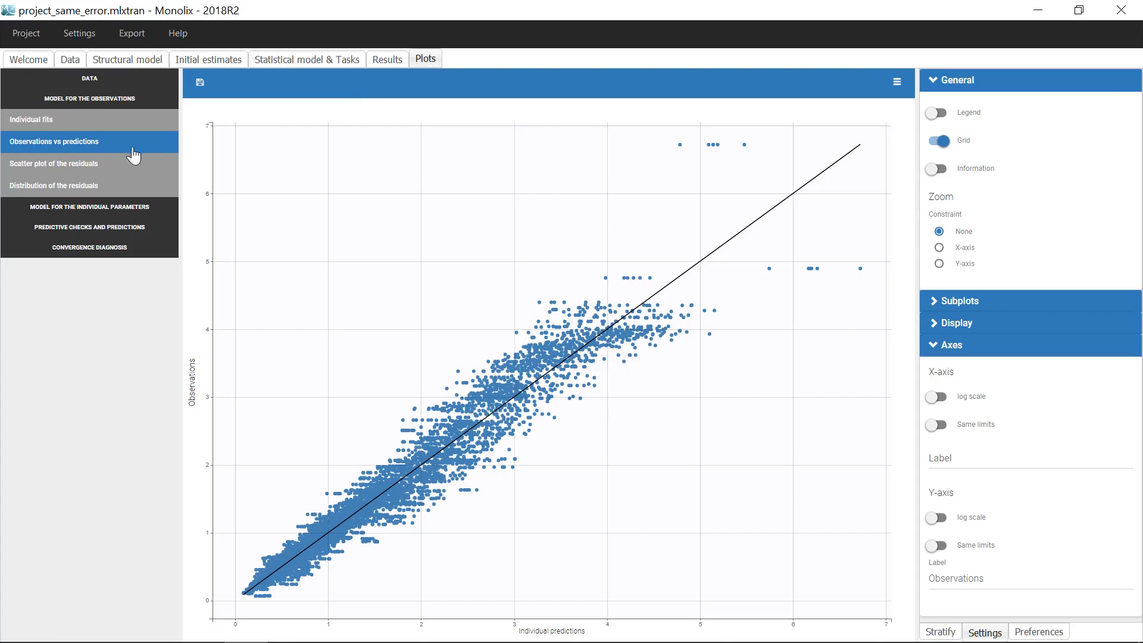
mouse_move(955, 524)
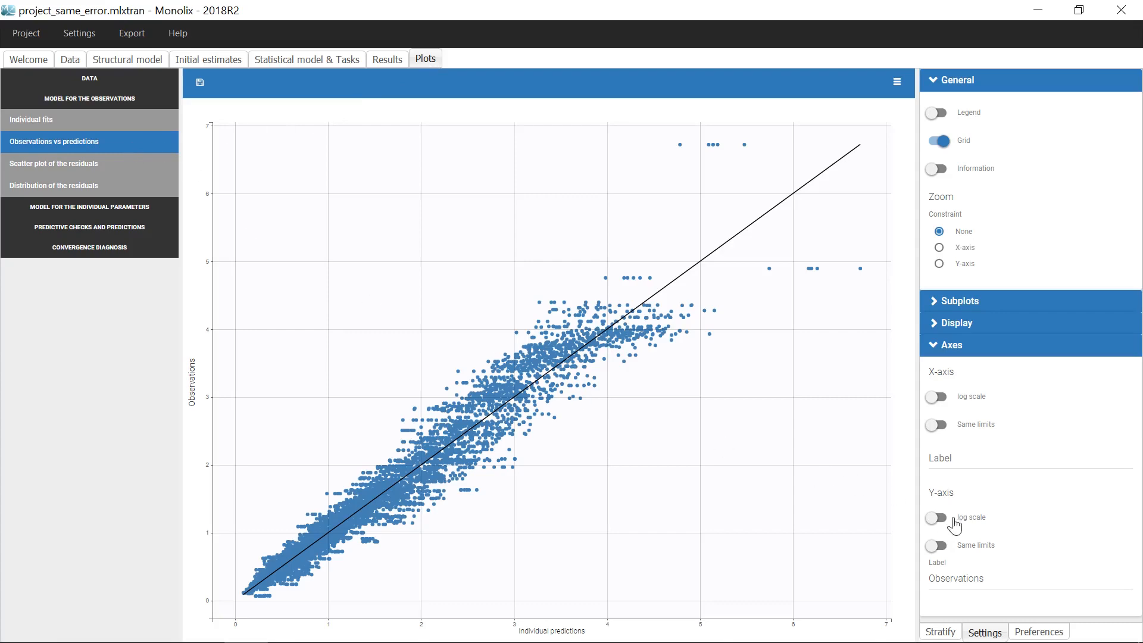
click(937, 518)
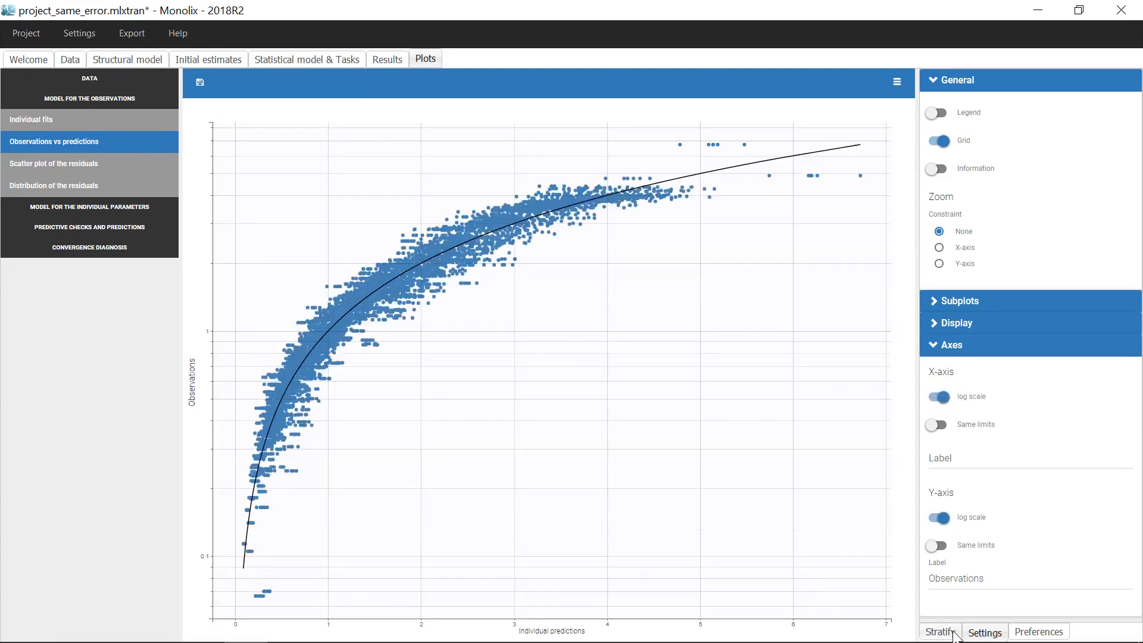
click(940, 631)
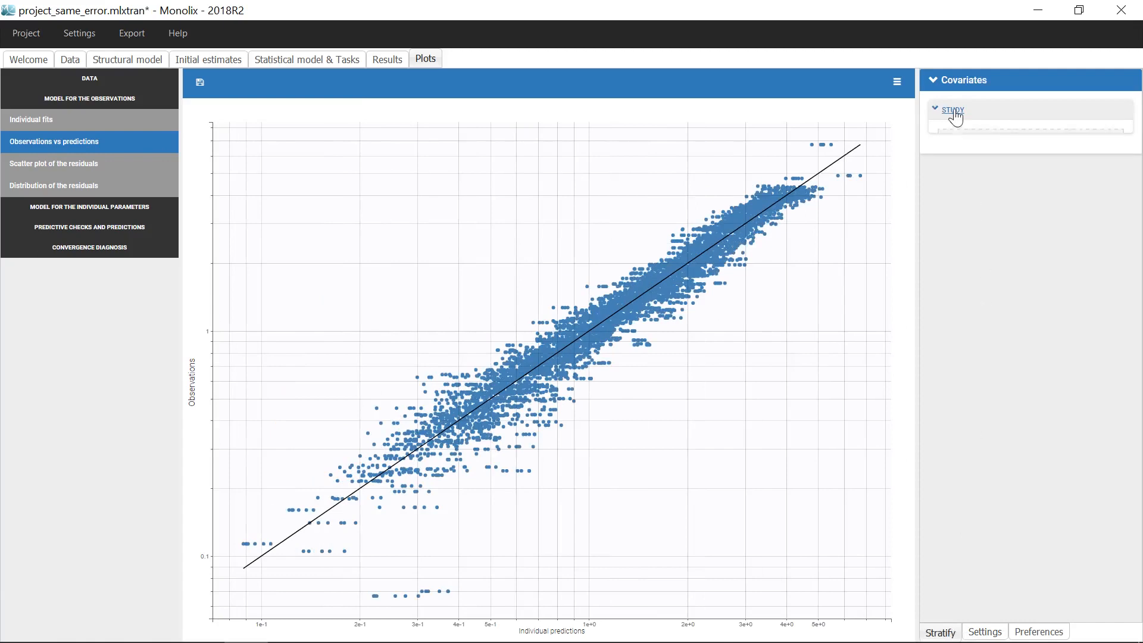
click(952, 109)
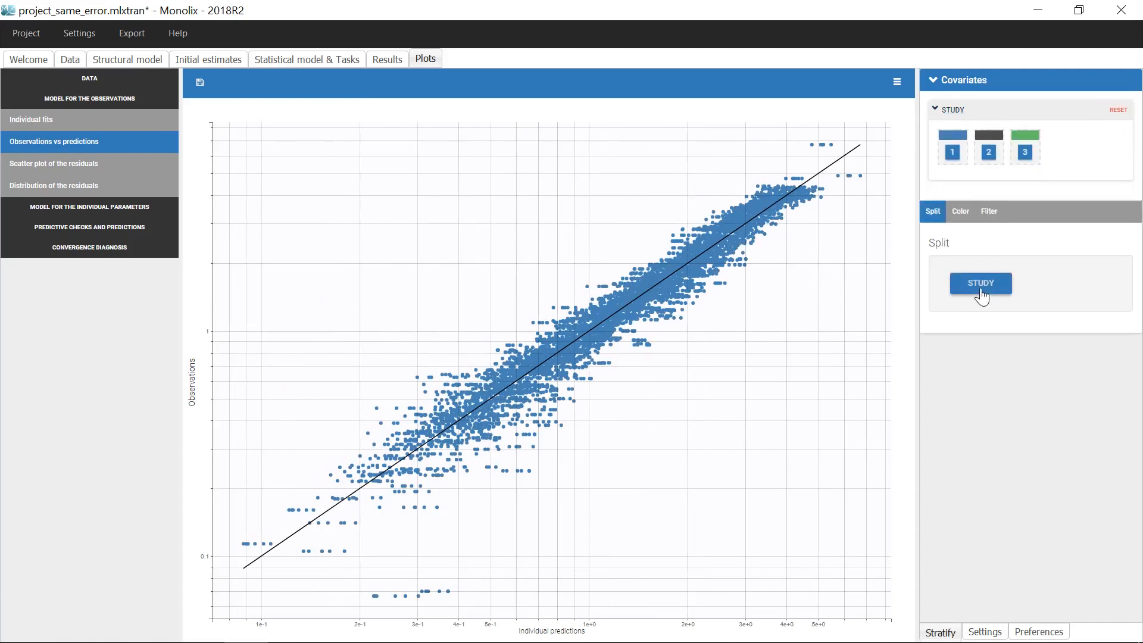
click(979, 284)
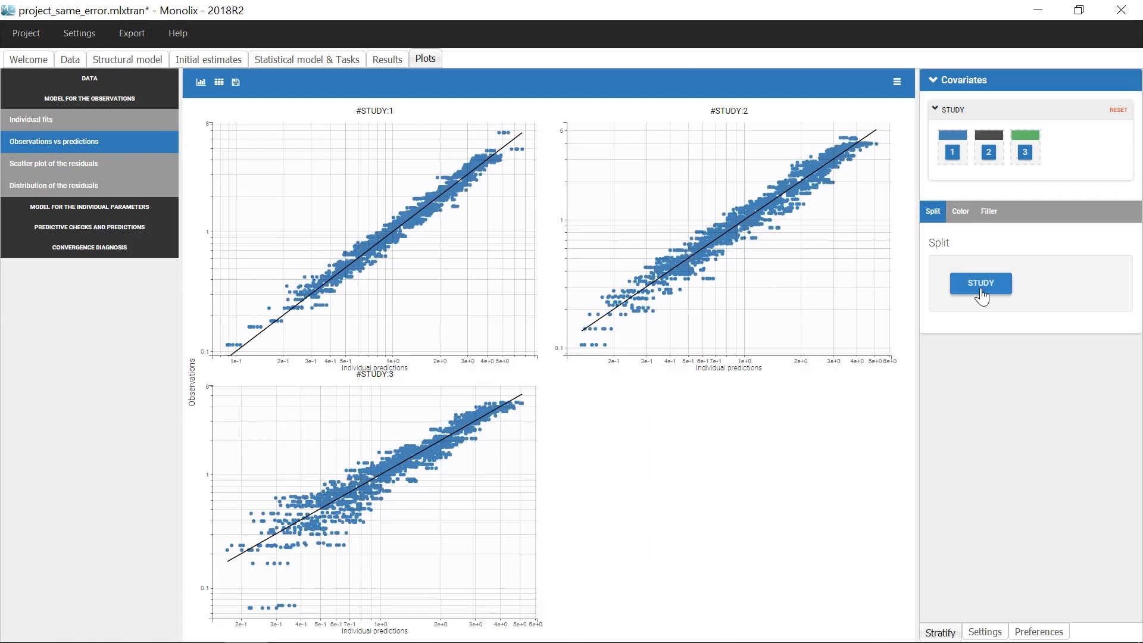
mouse_move(764, 460)
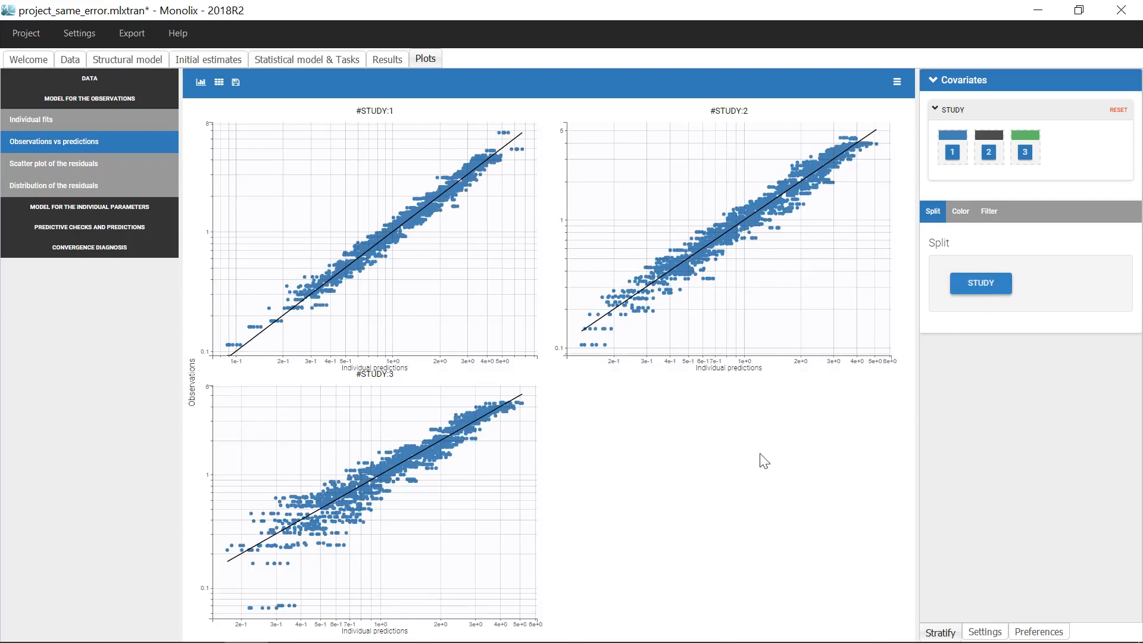
mouse_move(752, 463)
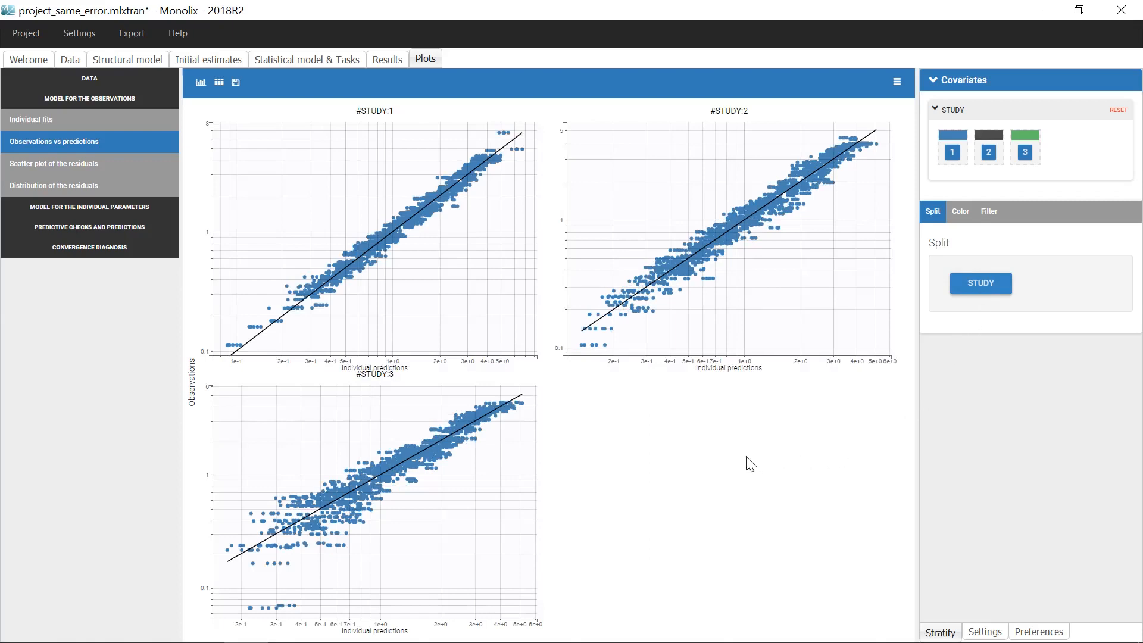
mouse_move(788, 309)
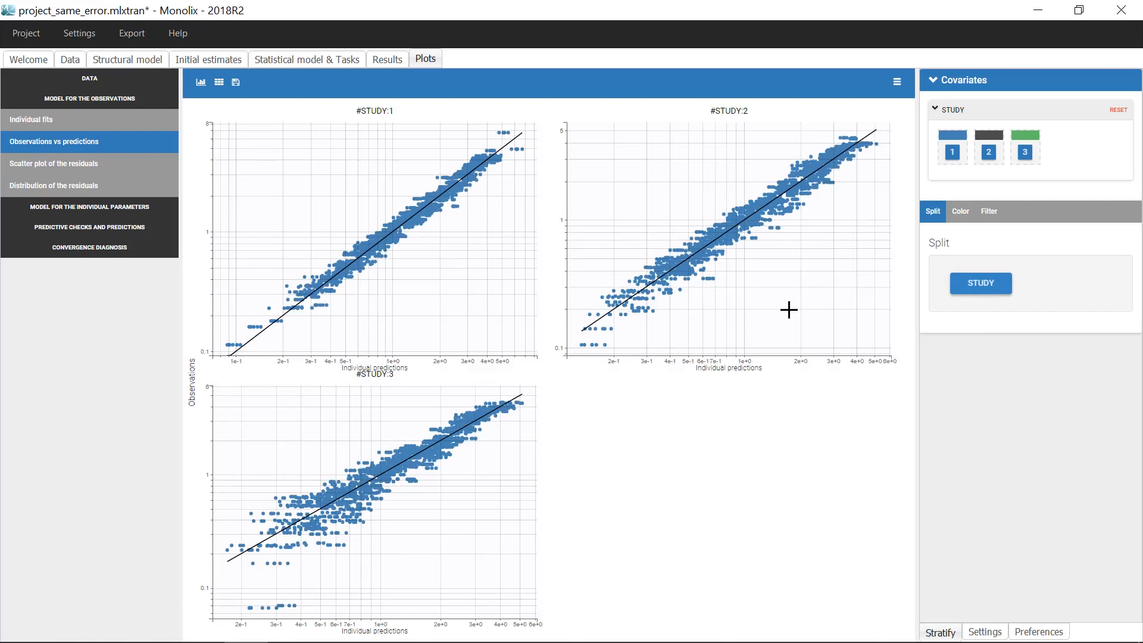
mouse_move(668, 326)
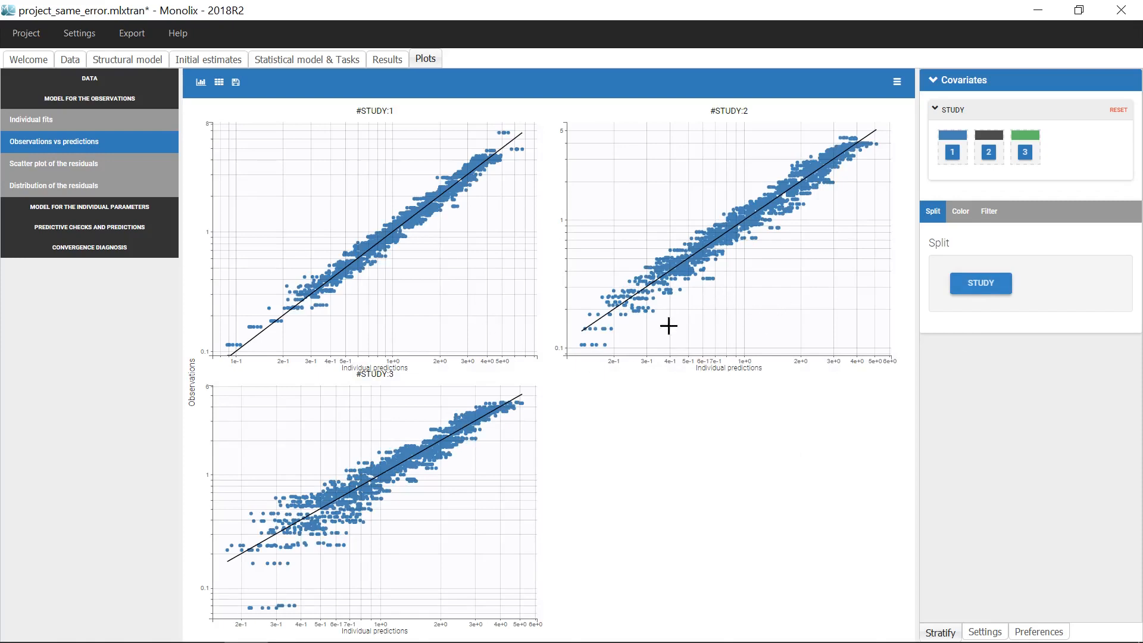
mouse_move(633, 346)
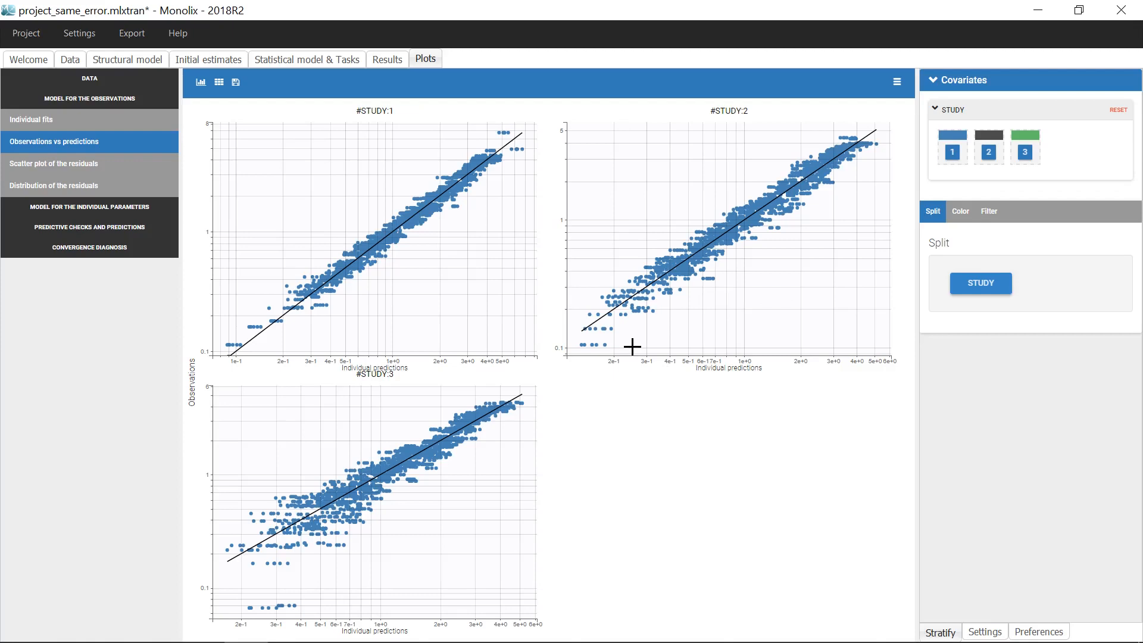
mouse_move(377, 557)
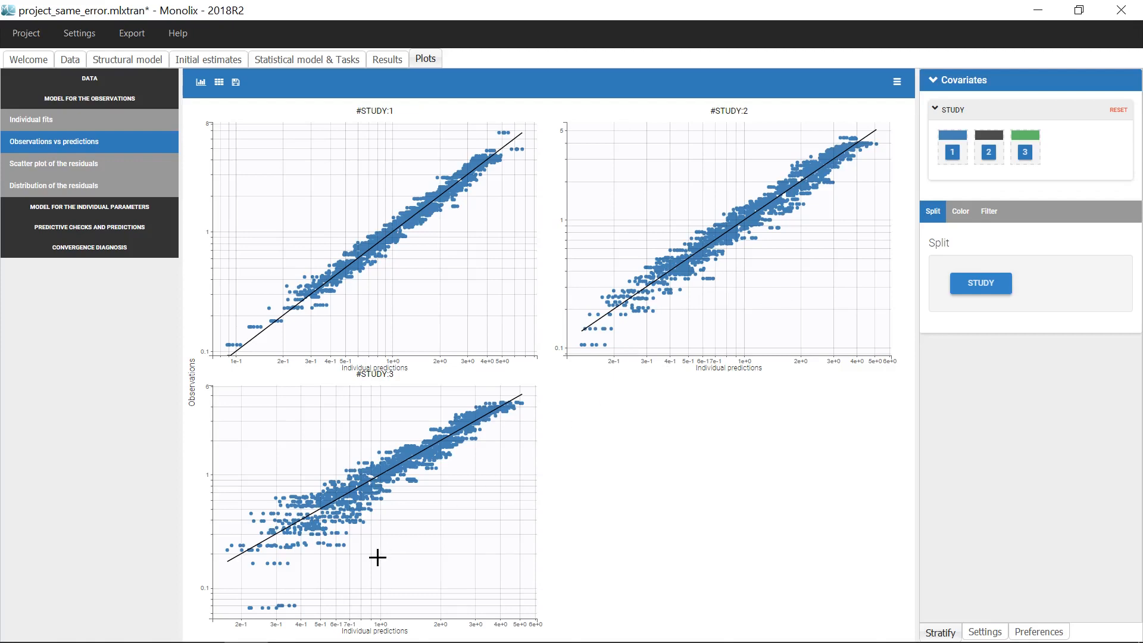
mouse_move(328, 605)
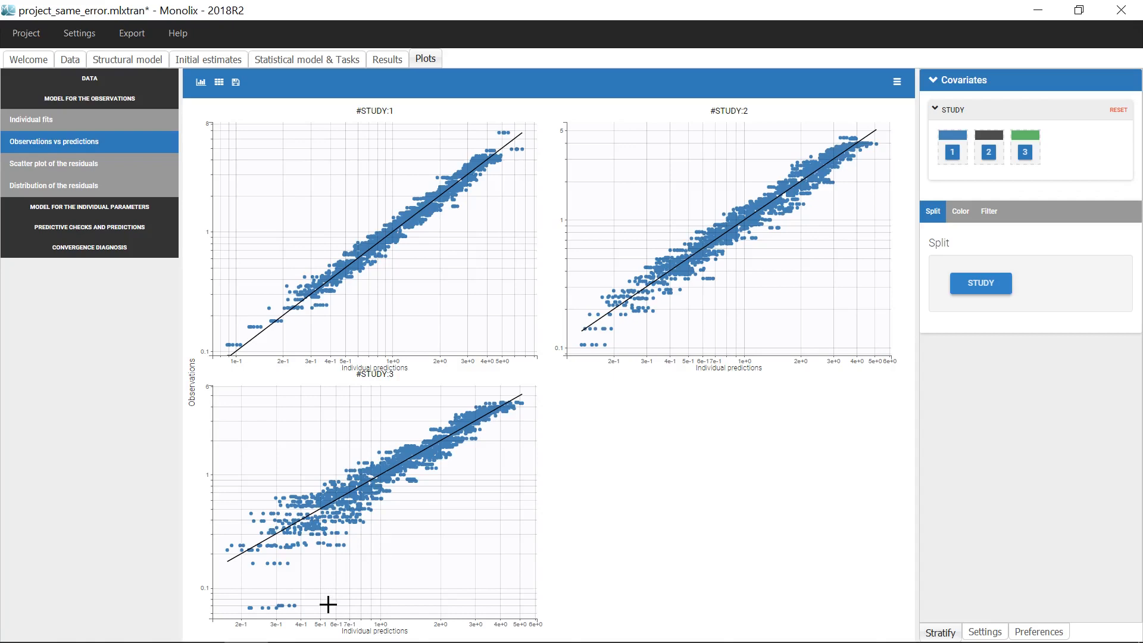
mouse_move(843, 403)
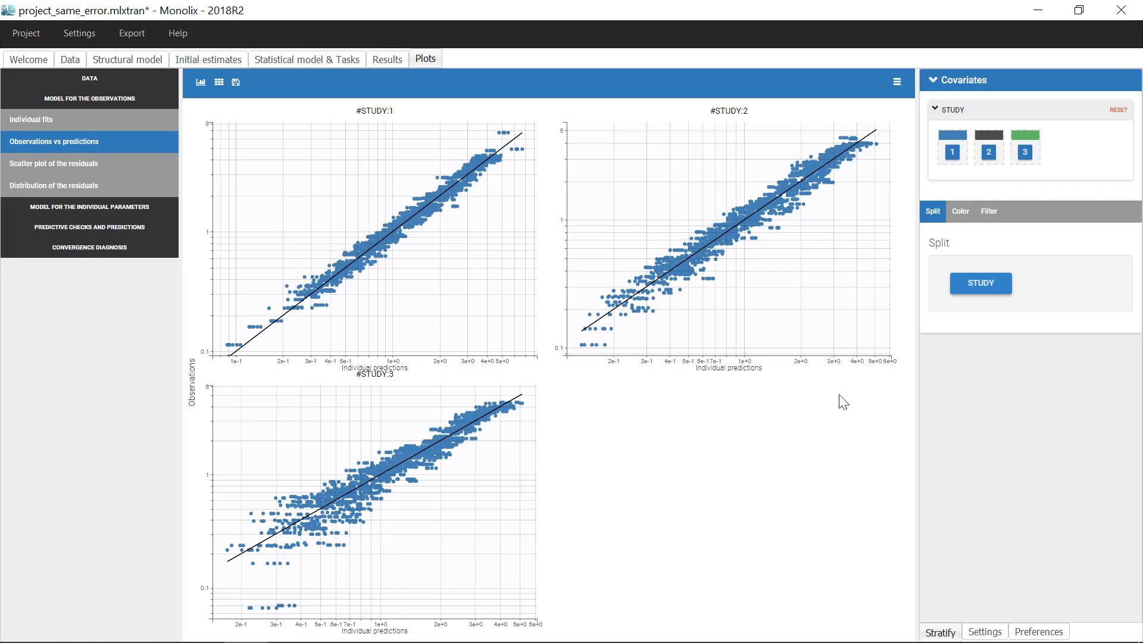
Add 90% prediction intervals and outlier-proportion information to each study panel, then return to the data.
click(983, 631)
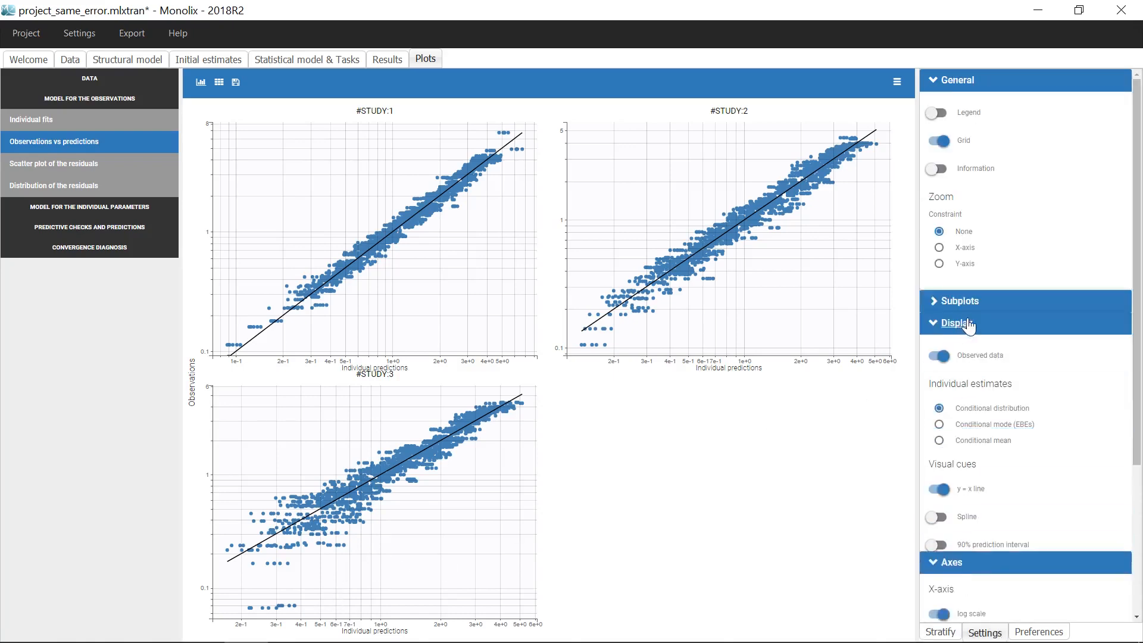
click(939, 544)
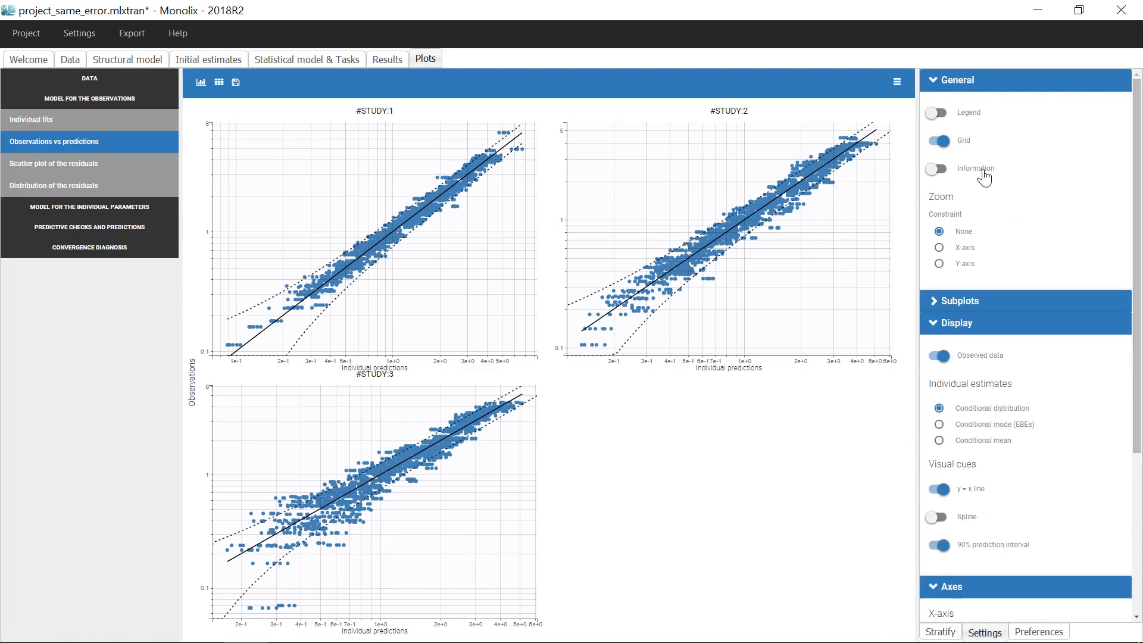
click(936, 168)
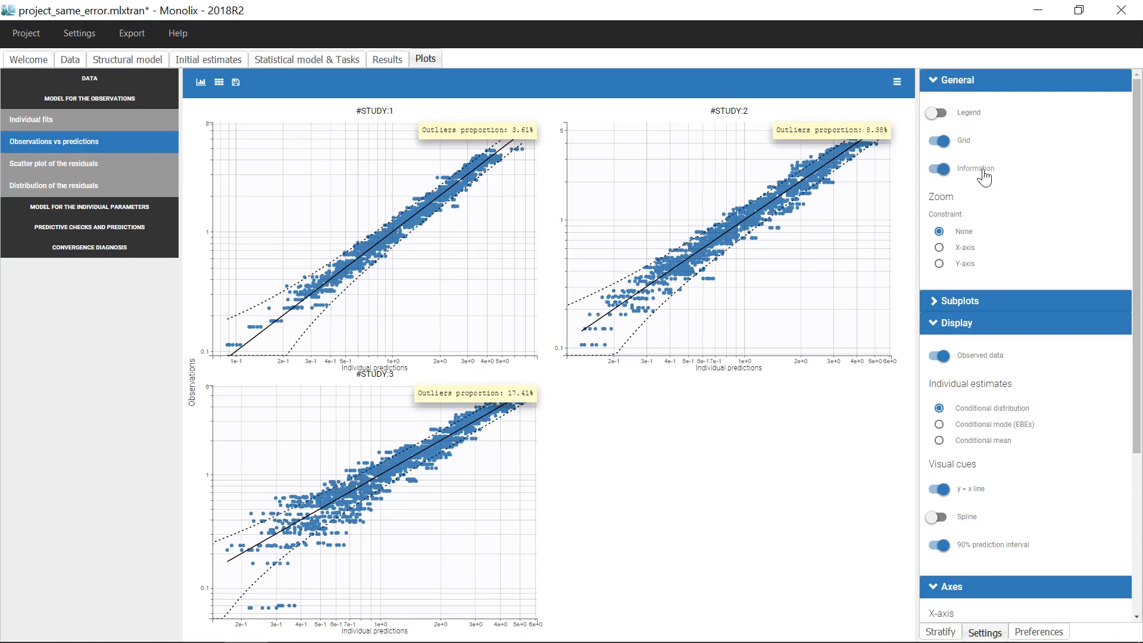
mouse_move(1023, 178)
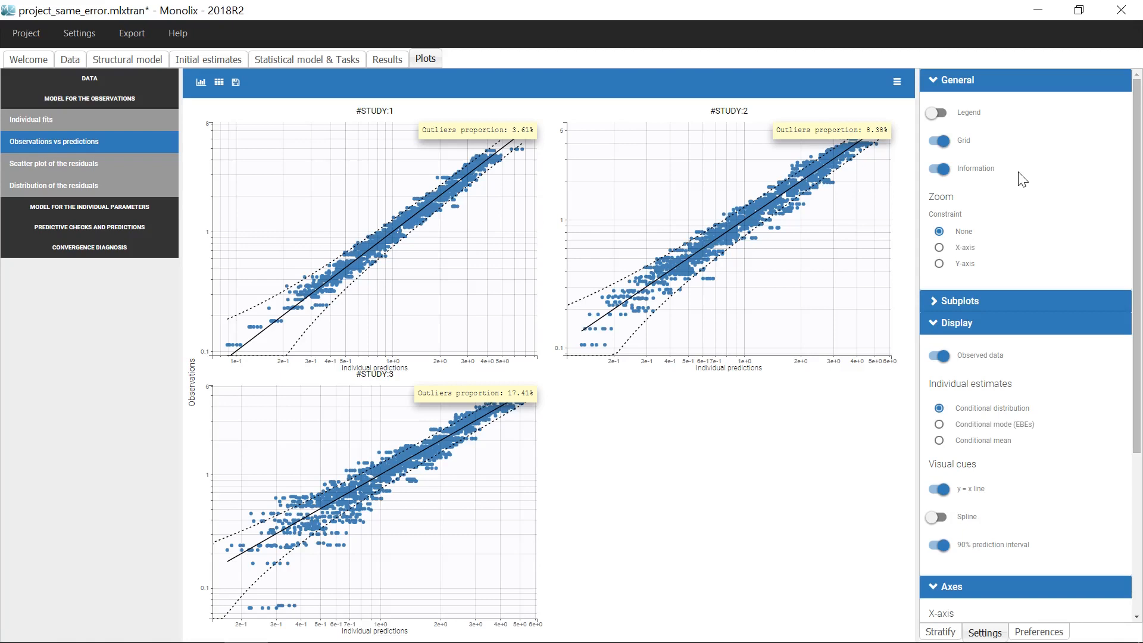
mouse_move(203, 118)
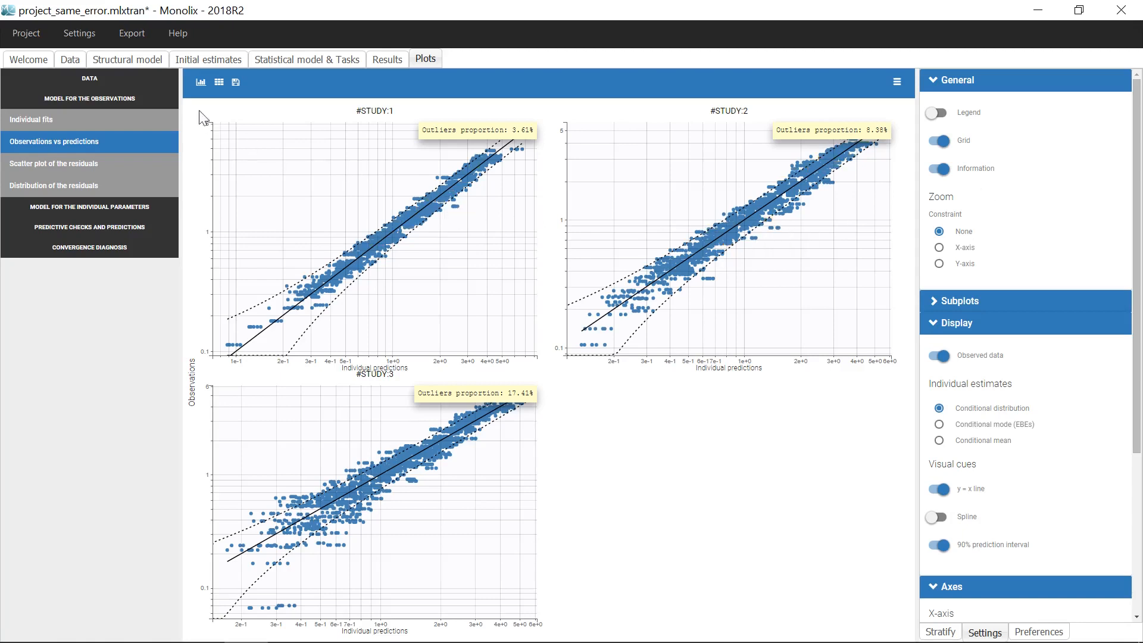
click(69, 60)
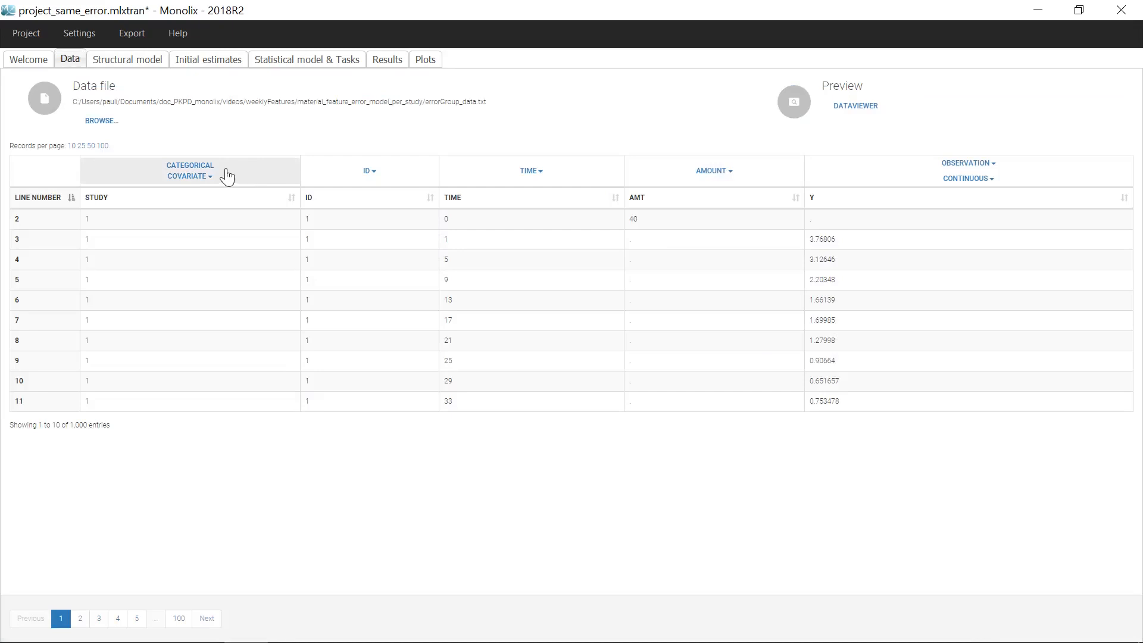
Tag the STUDY column as OBSERVATION ID and accept the data mapping.
click(189, 176)
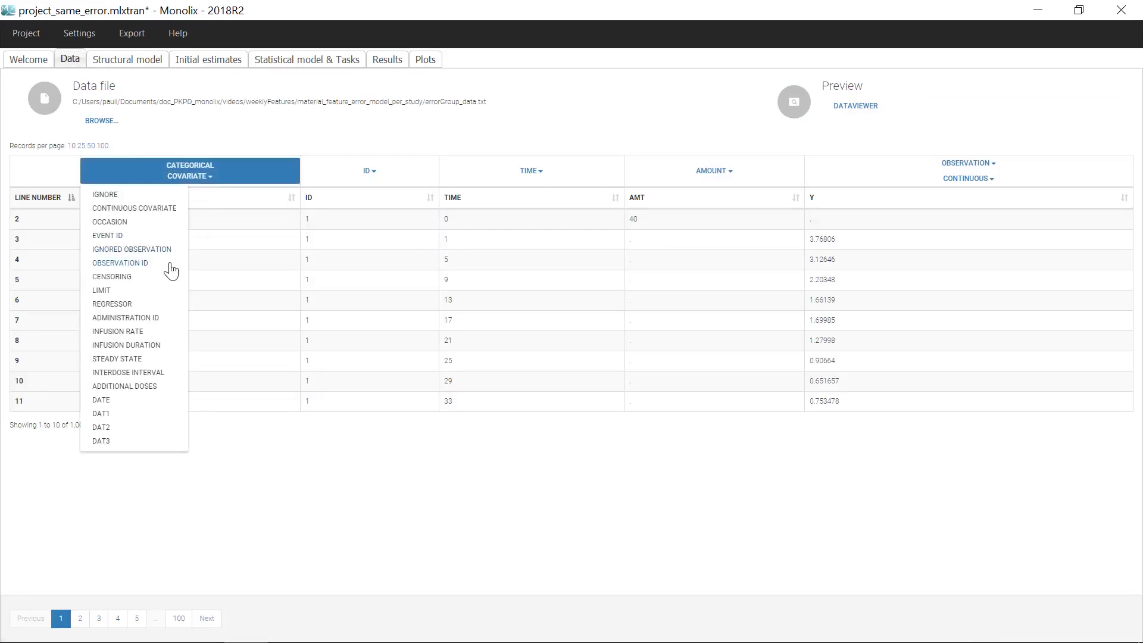
click(120, 263)
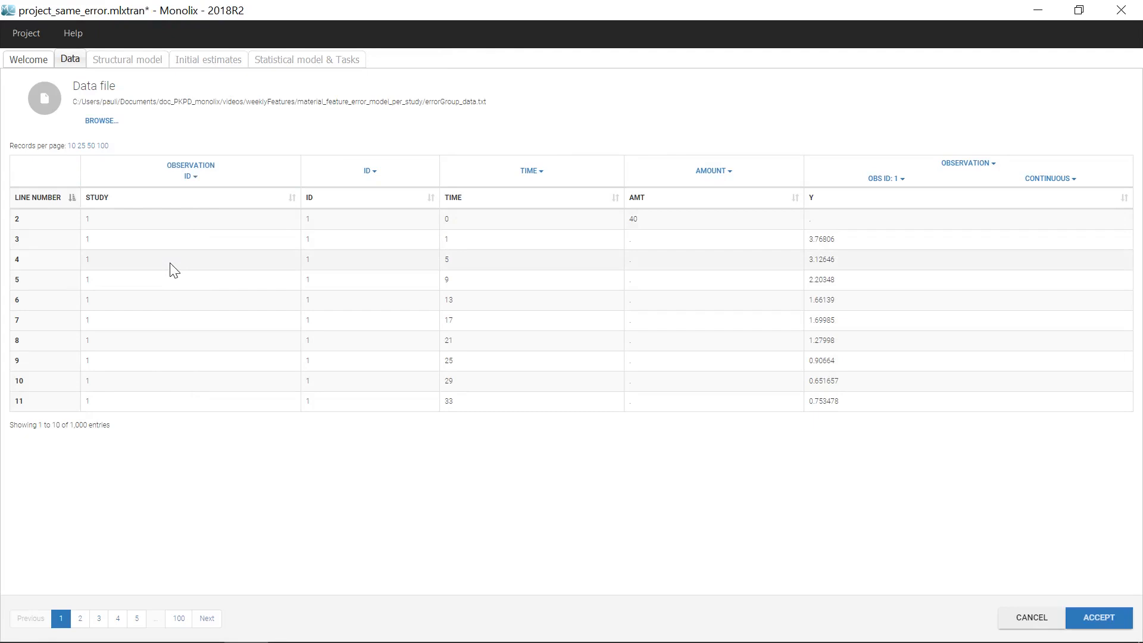
mouse_move(886, 179)
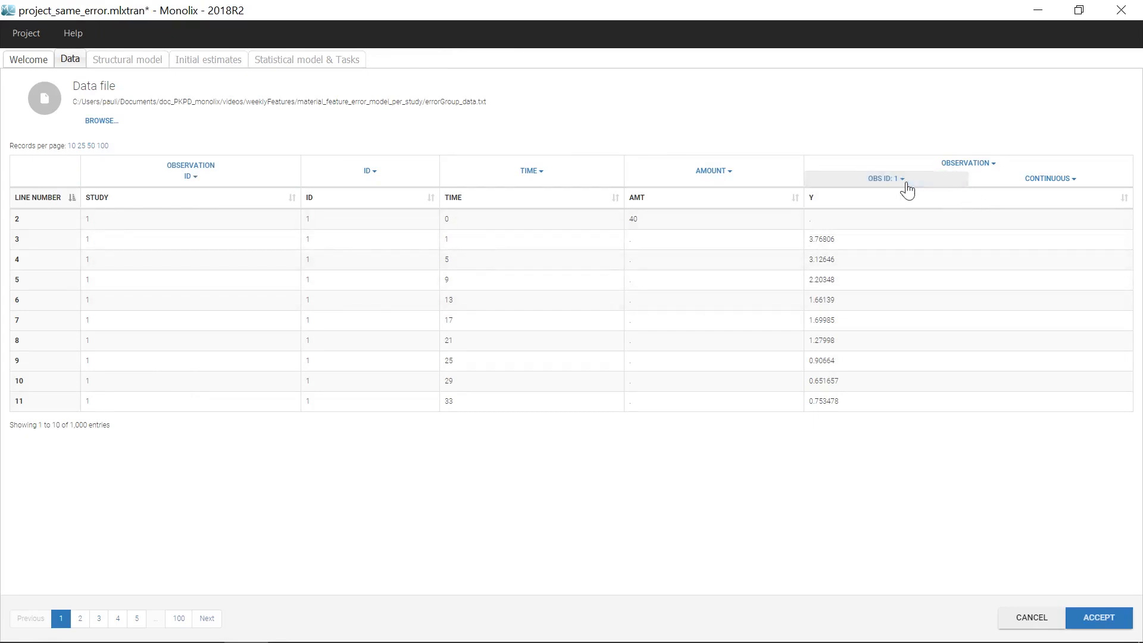
mouse_move(980, 489)
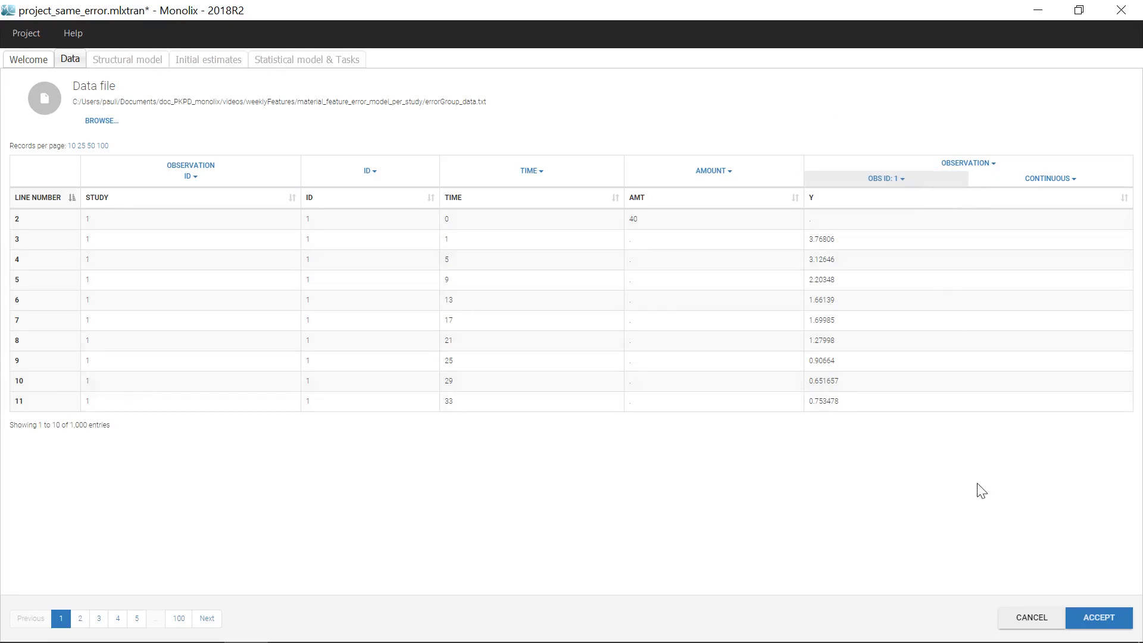
mouse_move(951, 490)
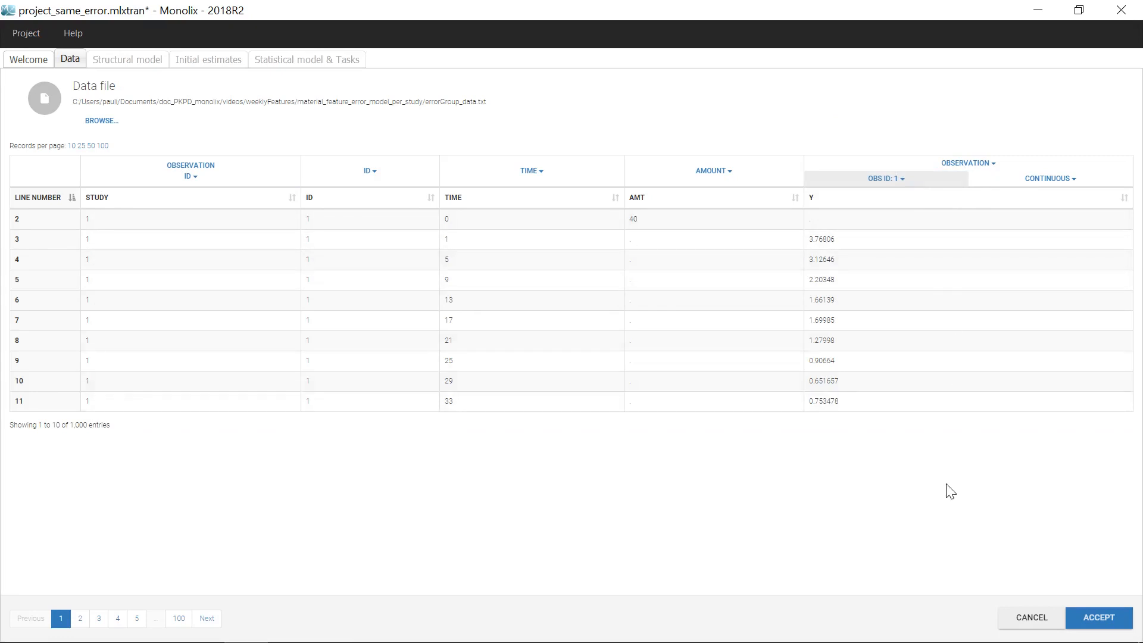
mouse_move(937, 499)
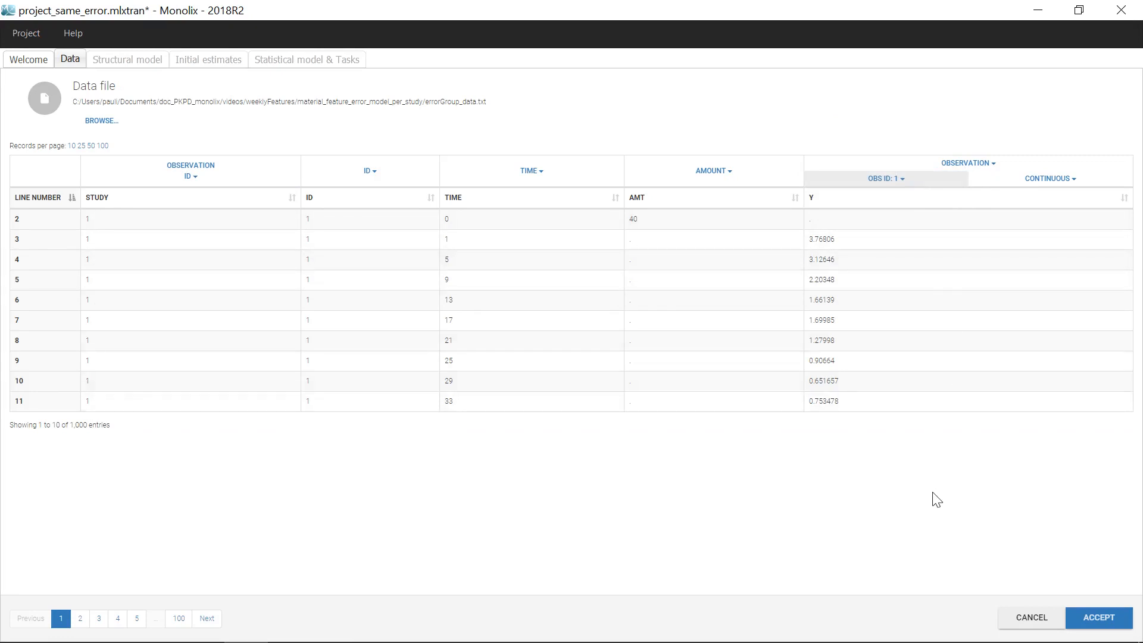
click(1098, 618)
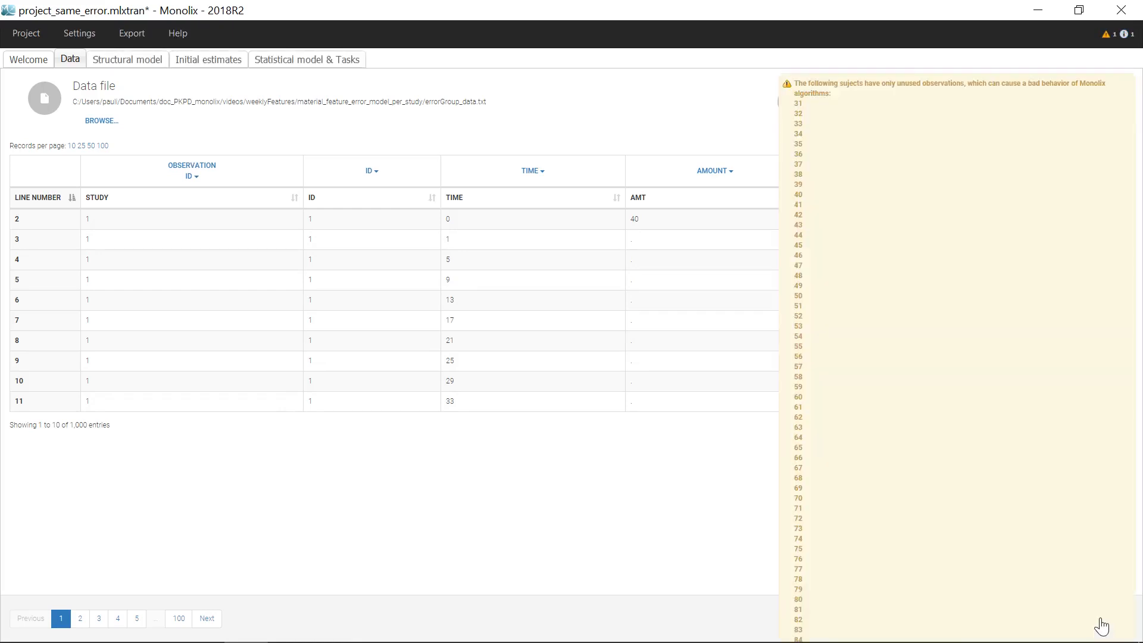
mouse_move(1082, 452)
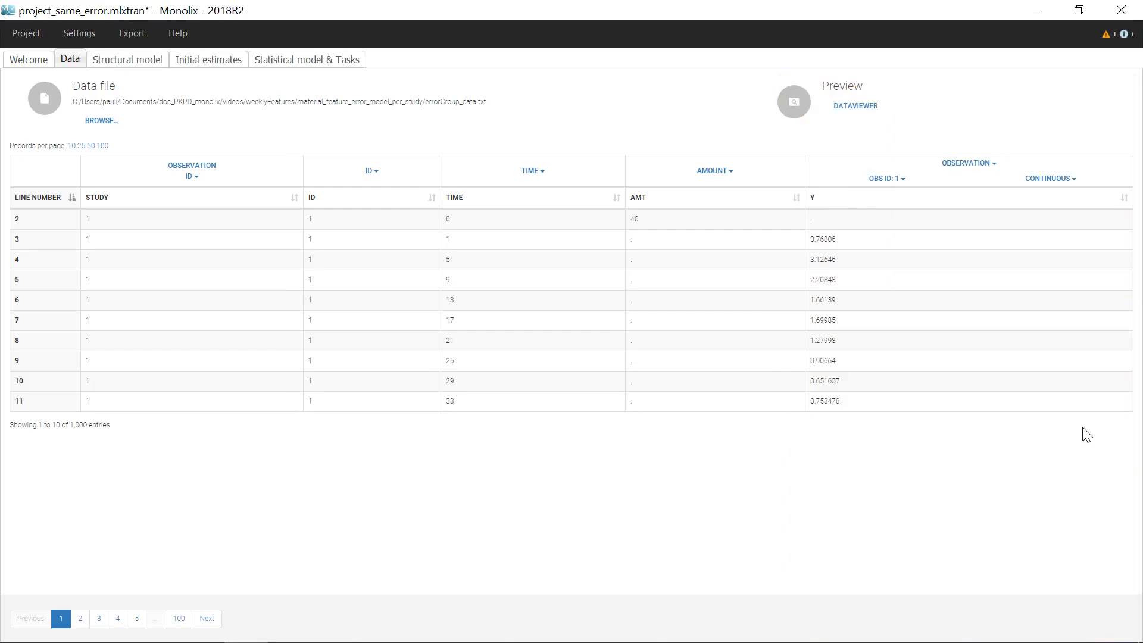
mouse_move(1105, 60)
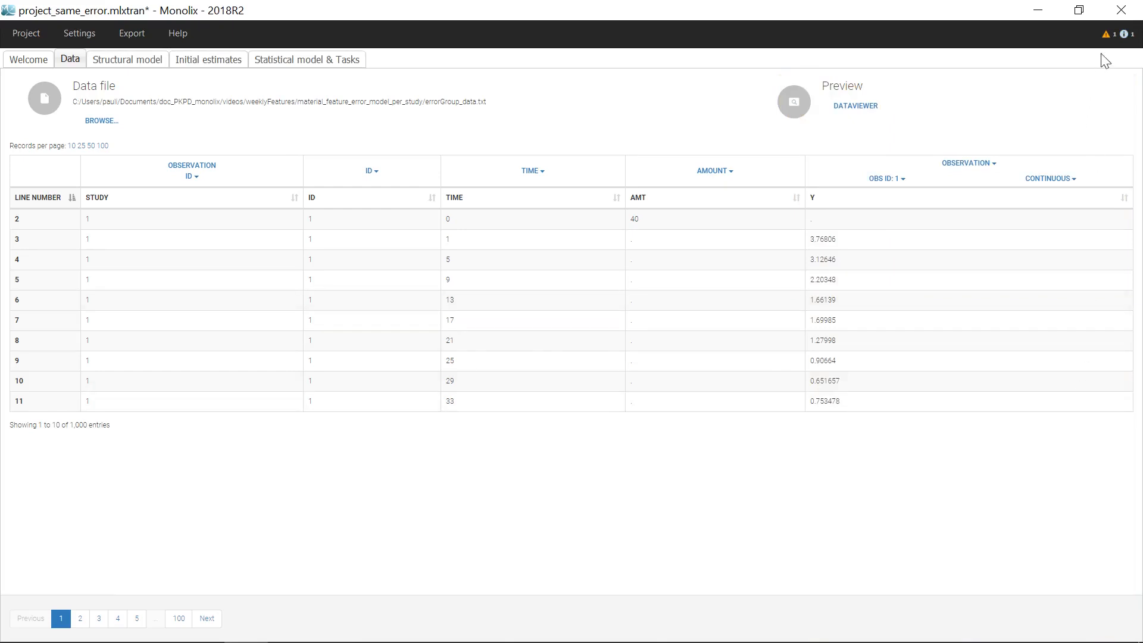
mouse_move(127, 65)
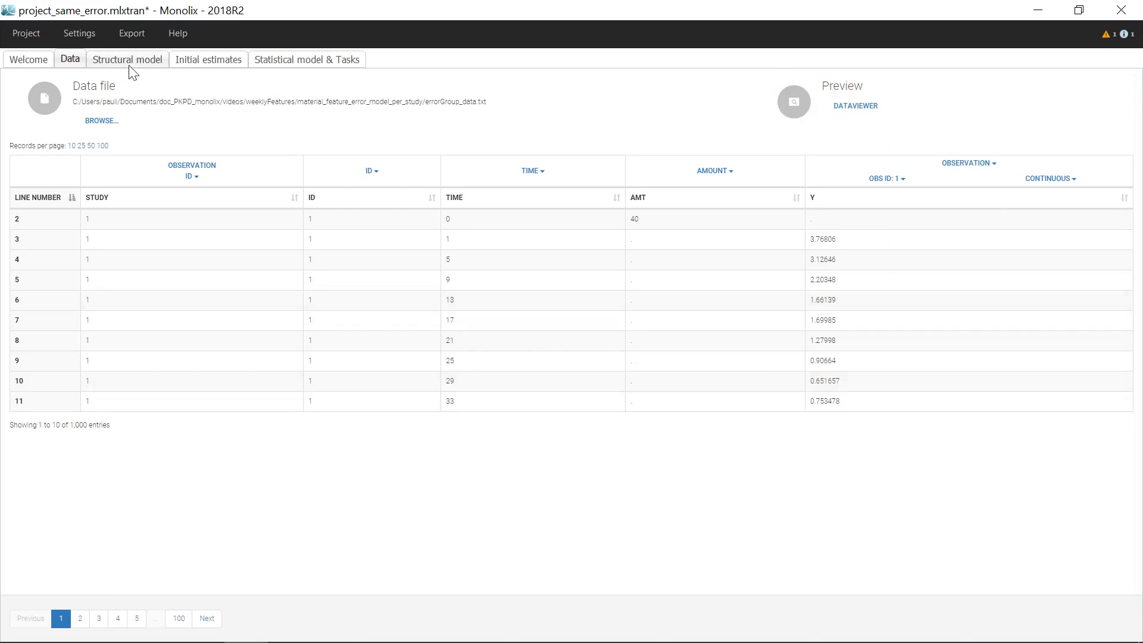
Edit the structural model file to add Cc2 = Cc and Cc3 = Cc after the Cc definition.
click(127, 60)
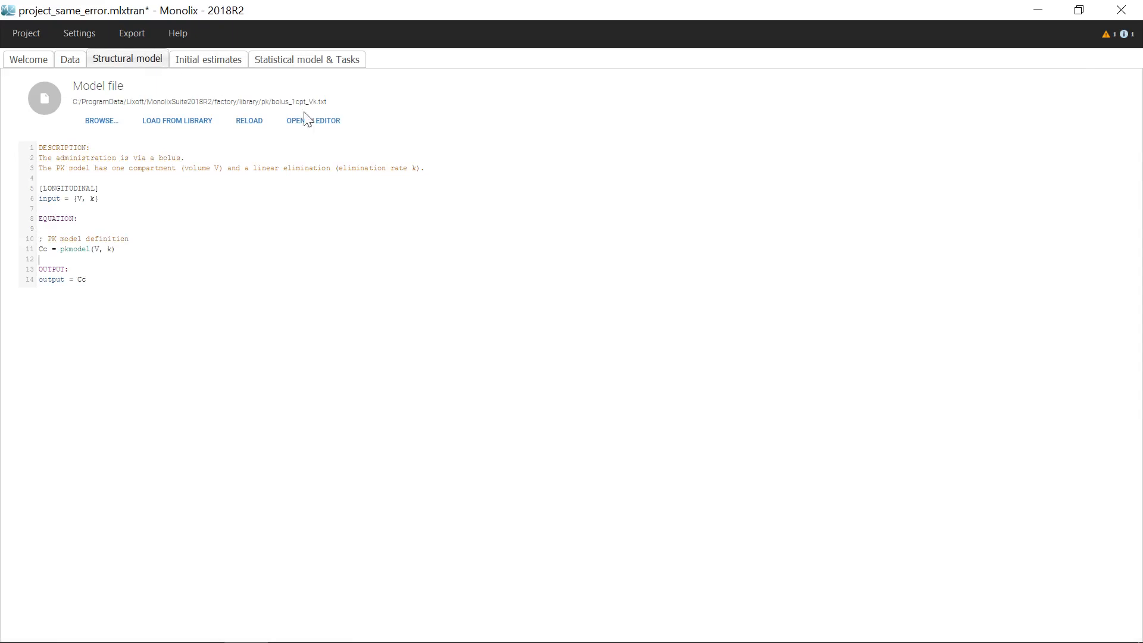
click(313, 120)
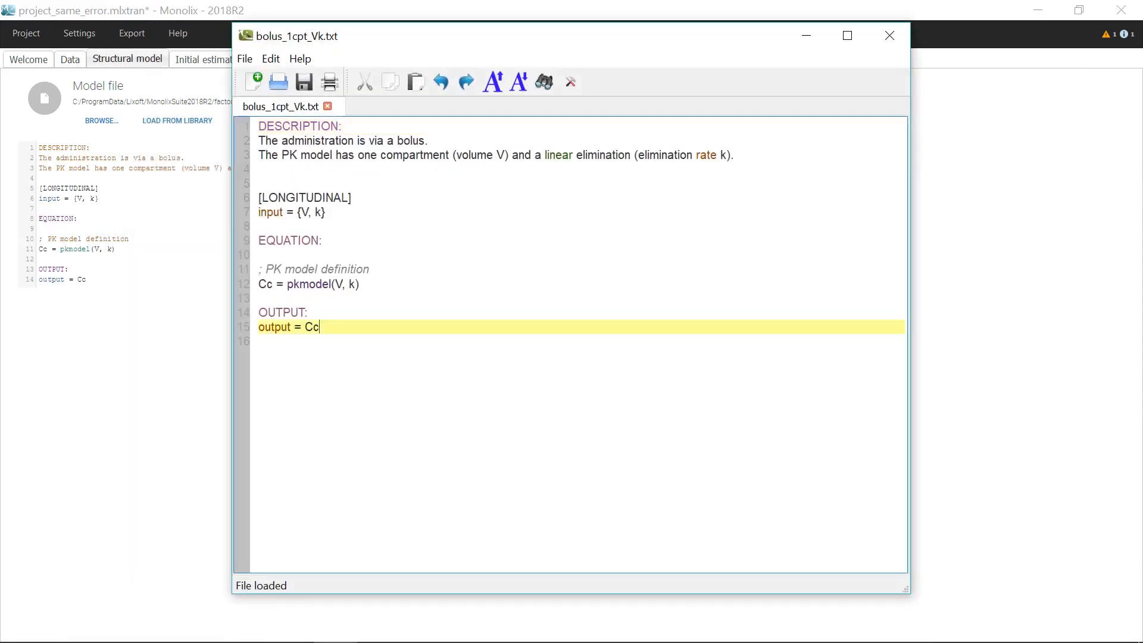
double_click(311, 327)
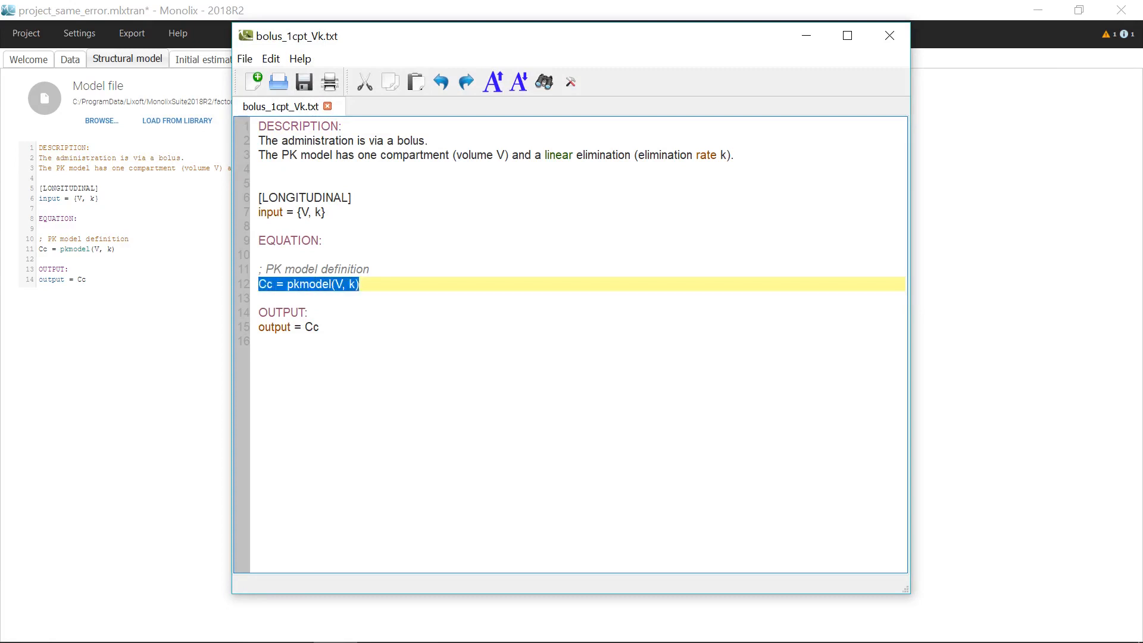
click(358, 284)
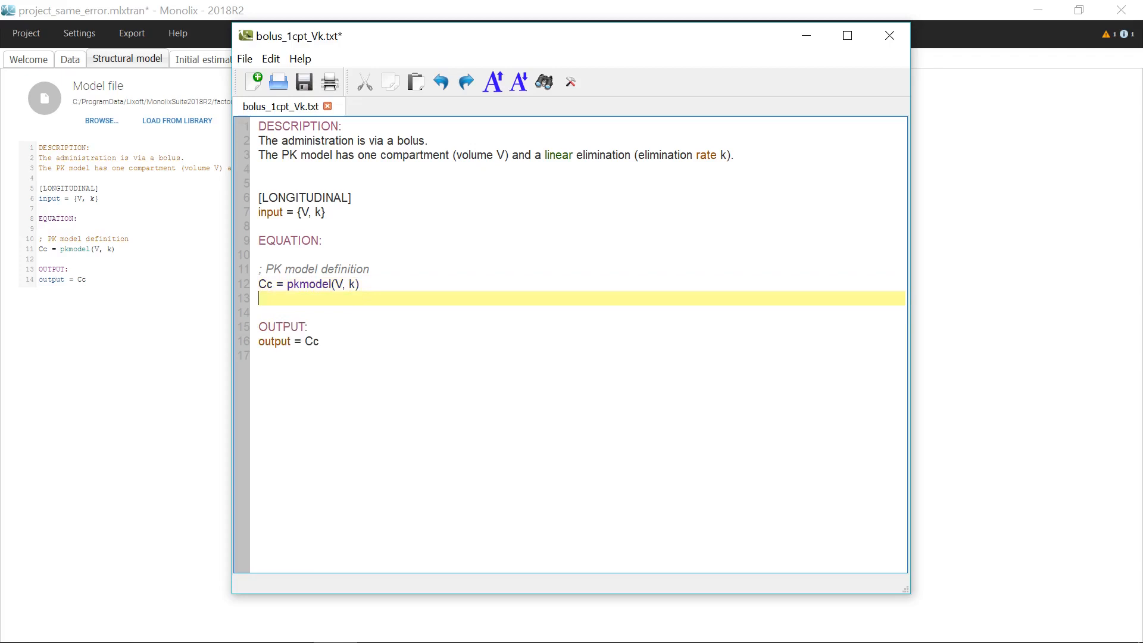
text(Cc)
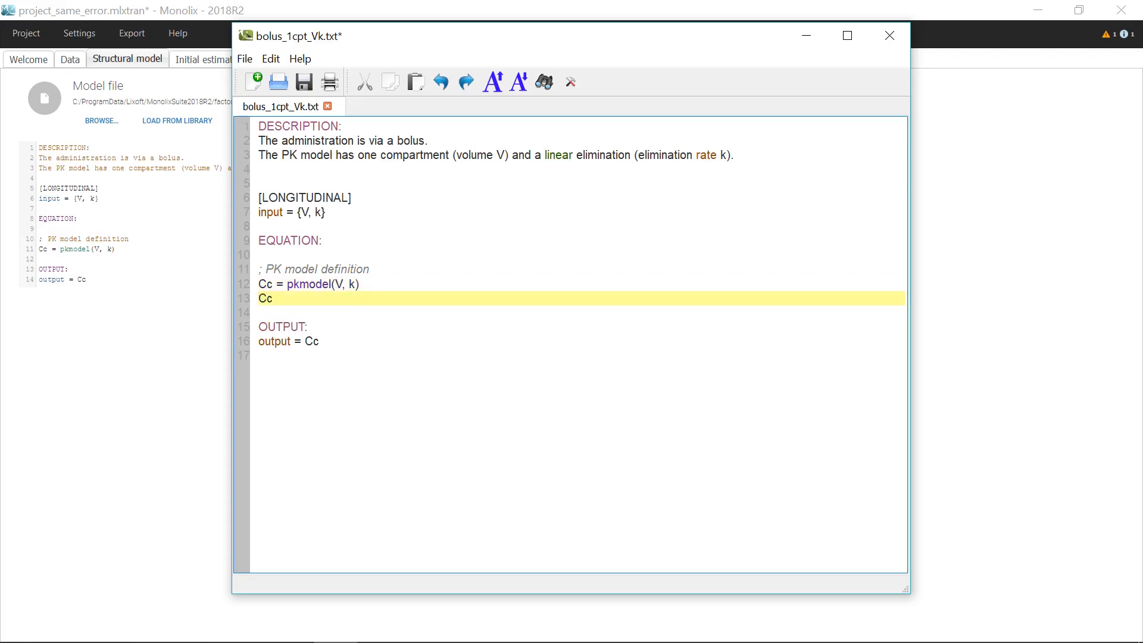
text(2 = Cc)
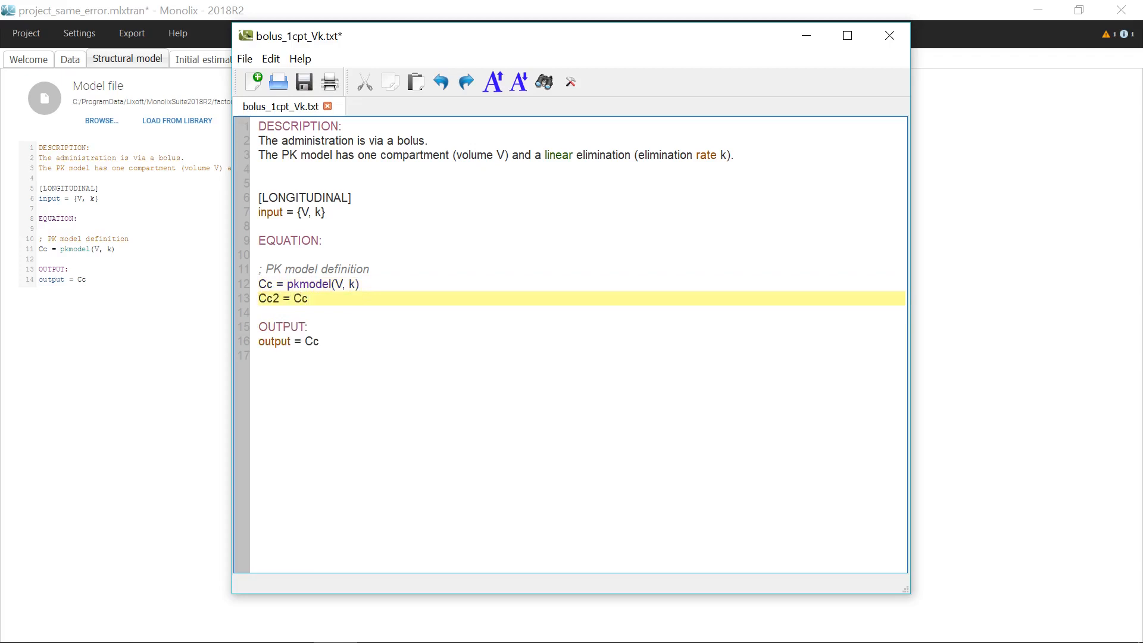
text(Cc3 =)
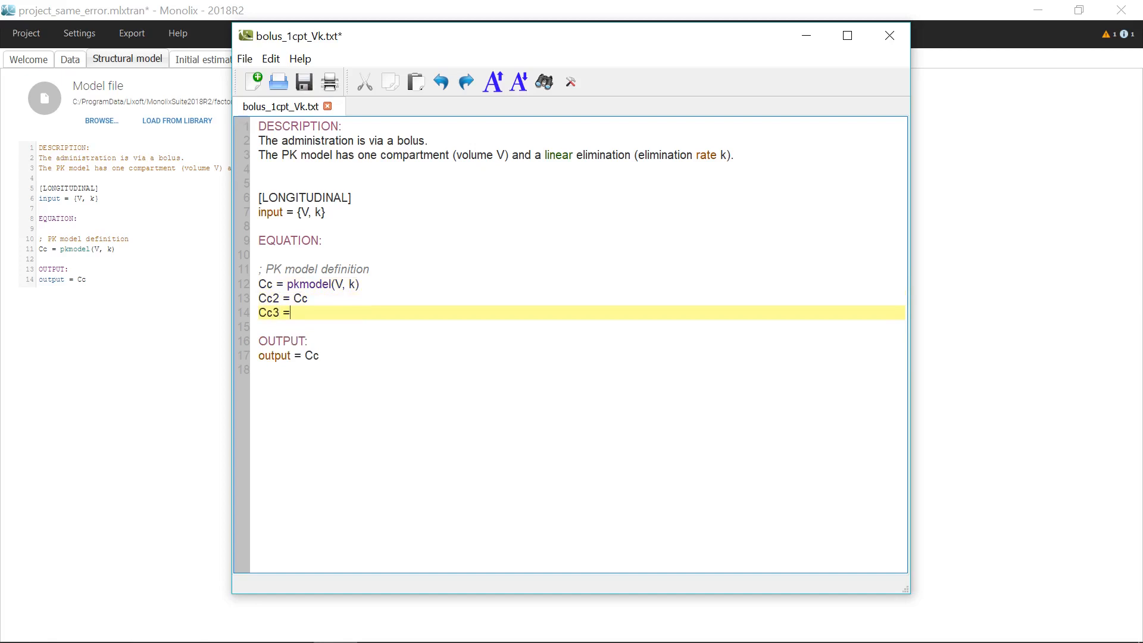
text(Cc)
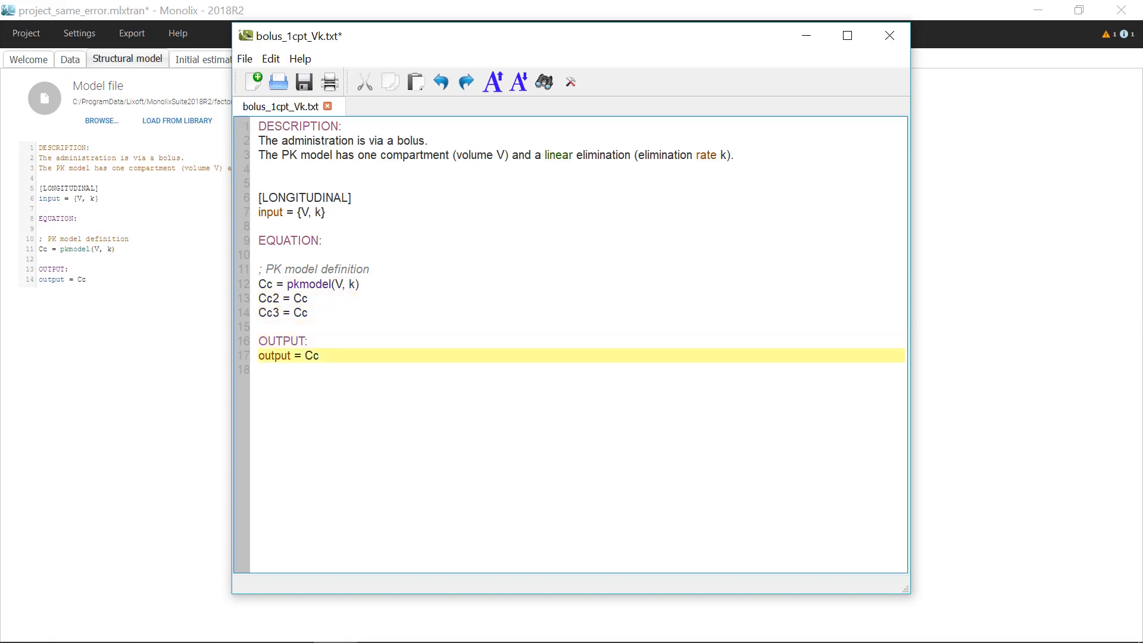
Change the OUTPUT line to output = {Cc, Cc2, Cc3}.
text({Cc, C)
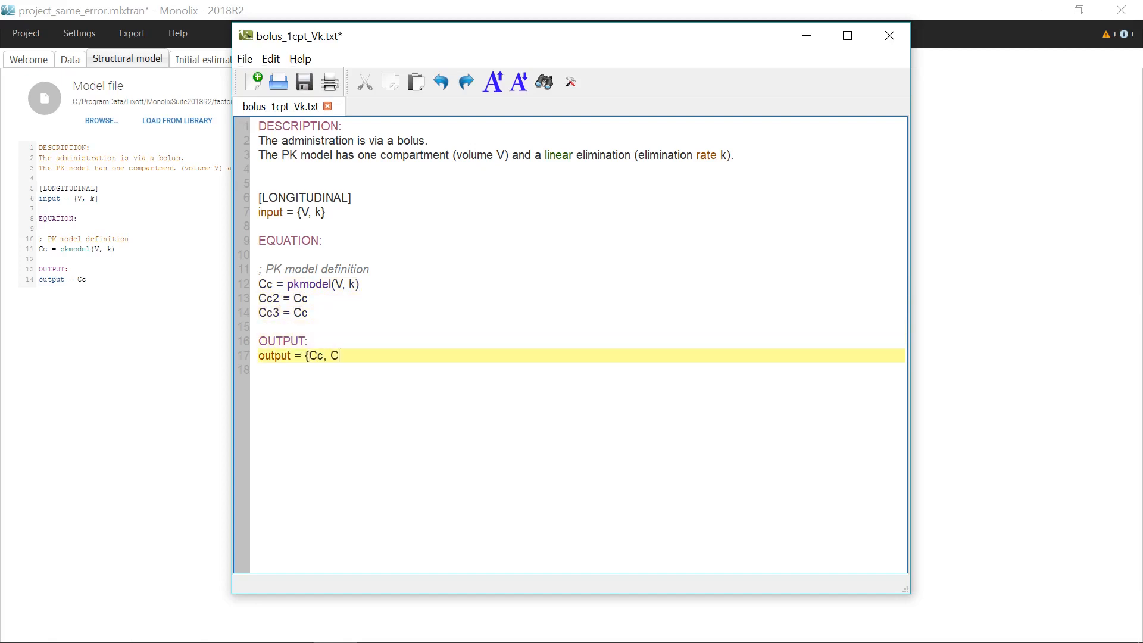
text(c2, Cc3)
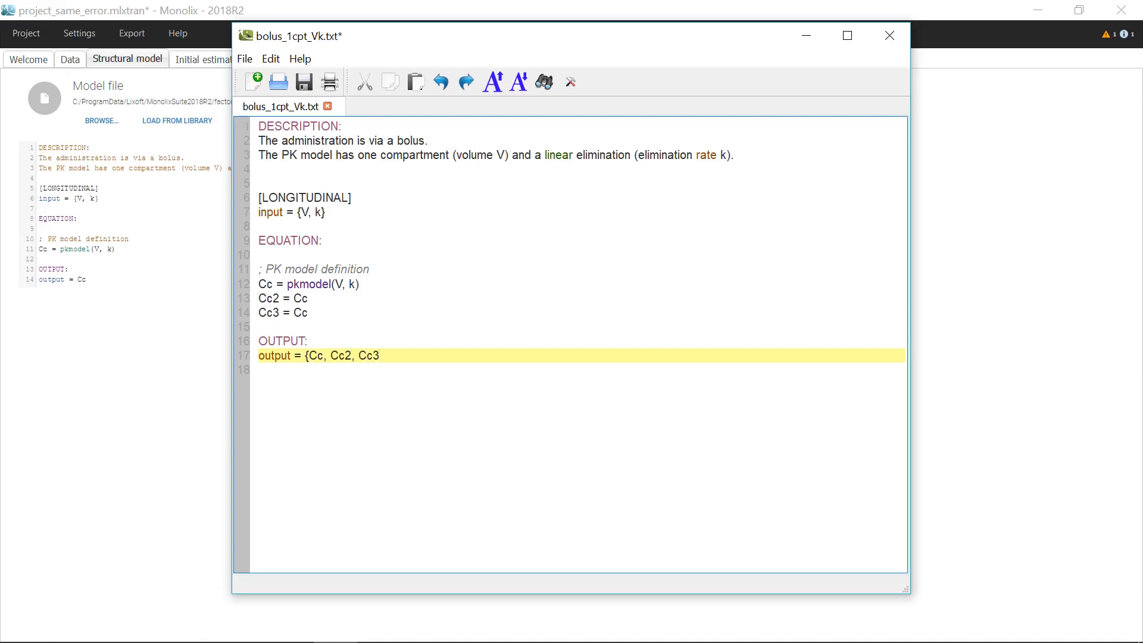
text(})
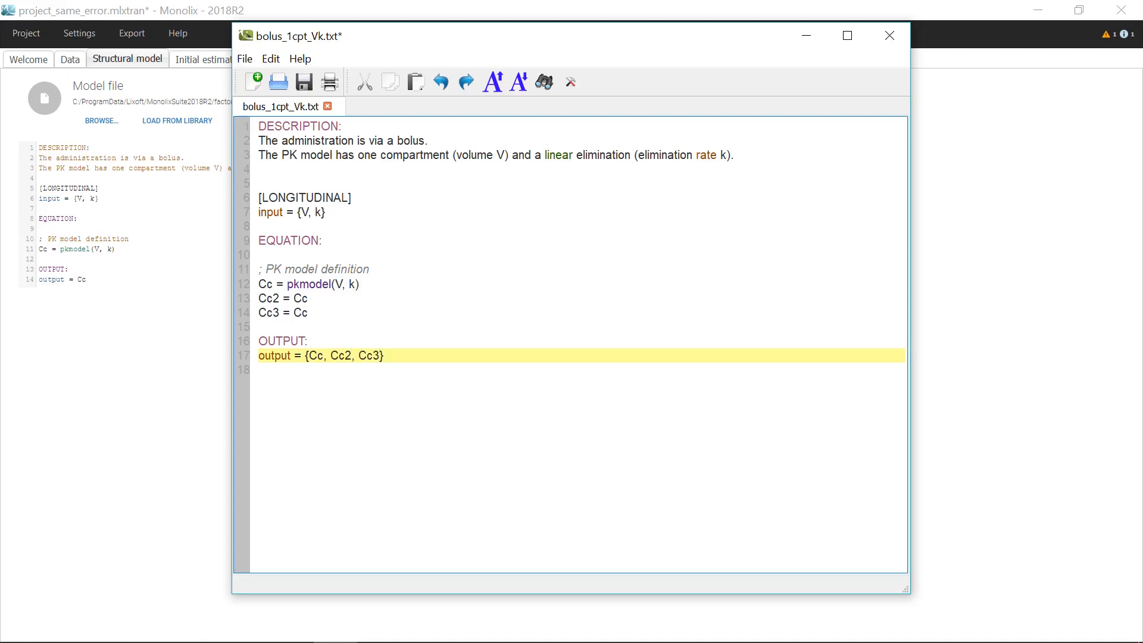
Save the edited model as a new file with the _3 suffix.
click(244, 58)
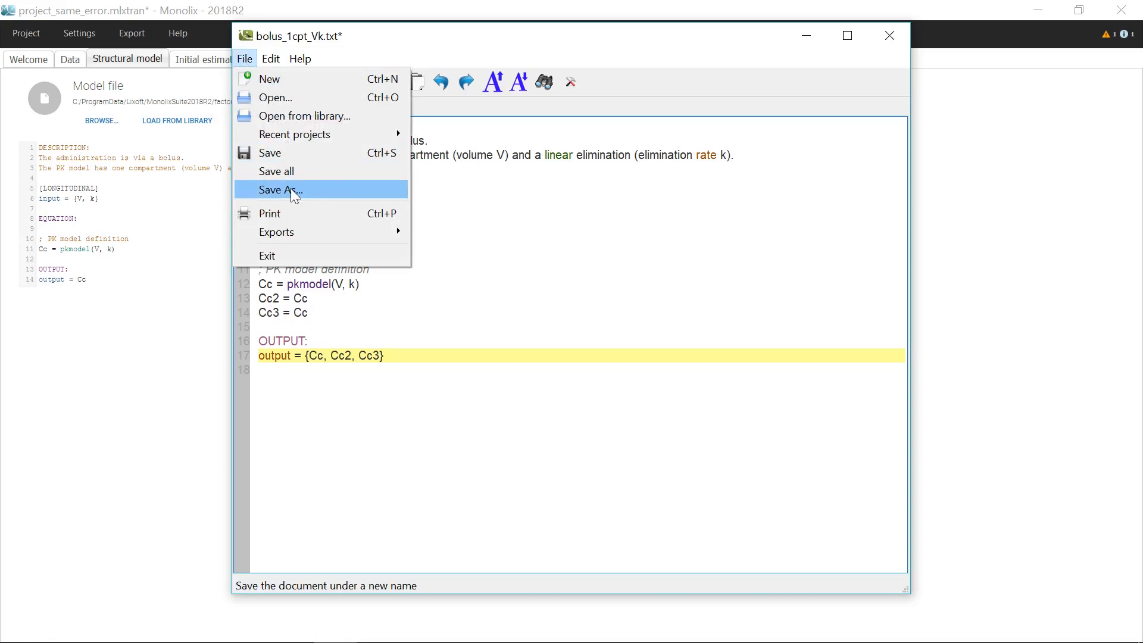
click(278, 189)
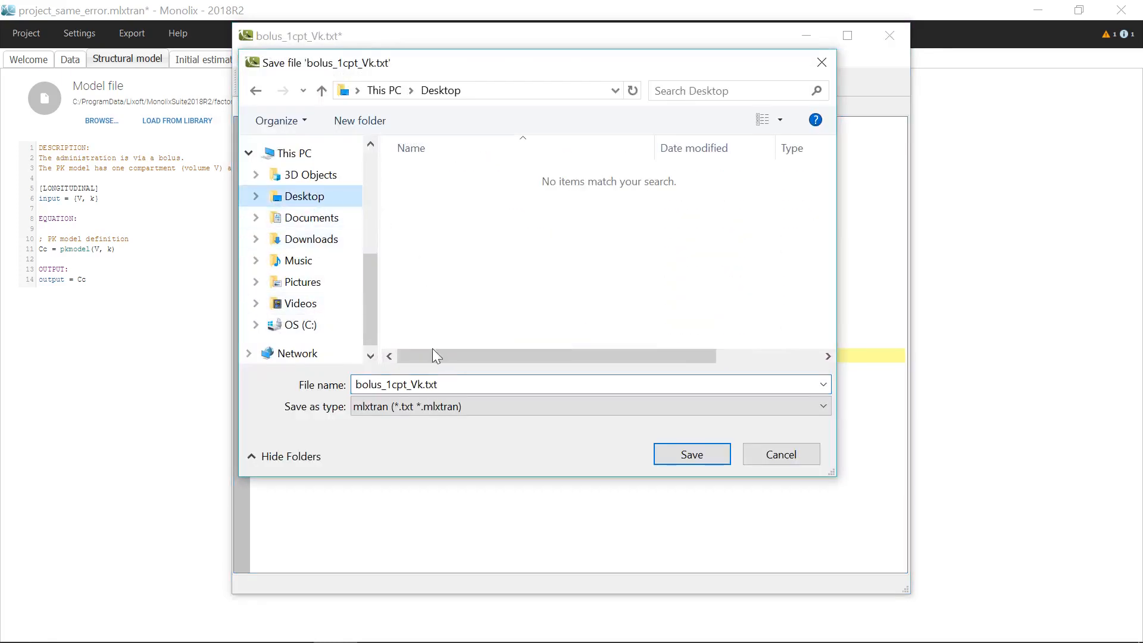
text(_3)
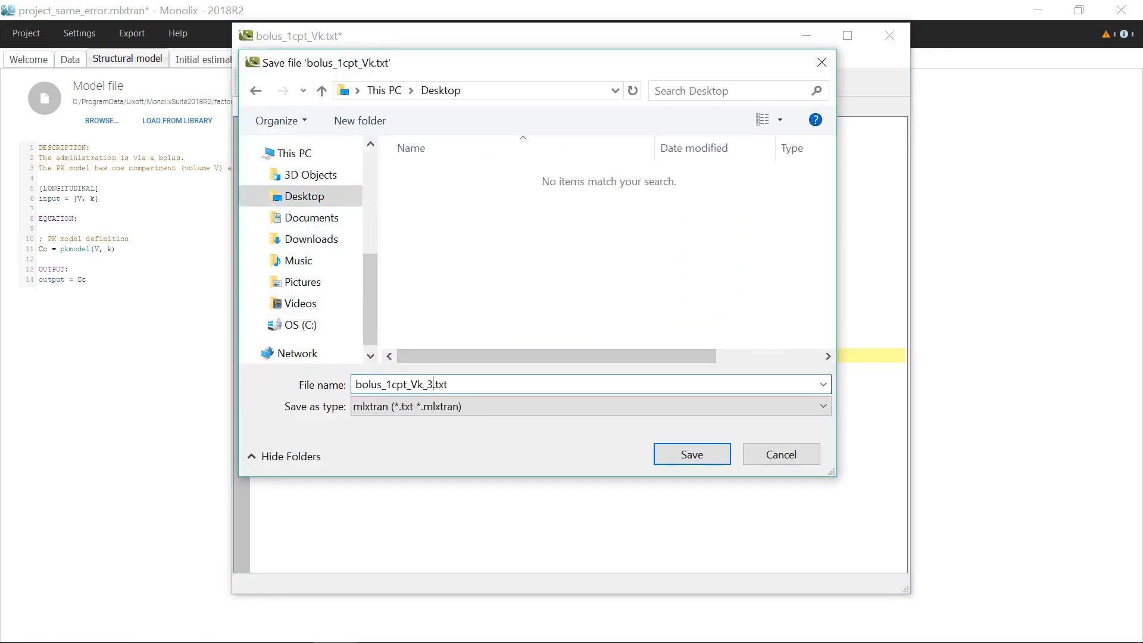
click(691, 454)
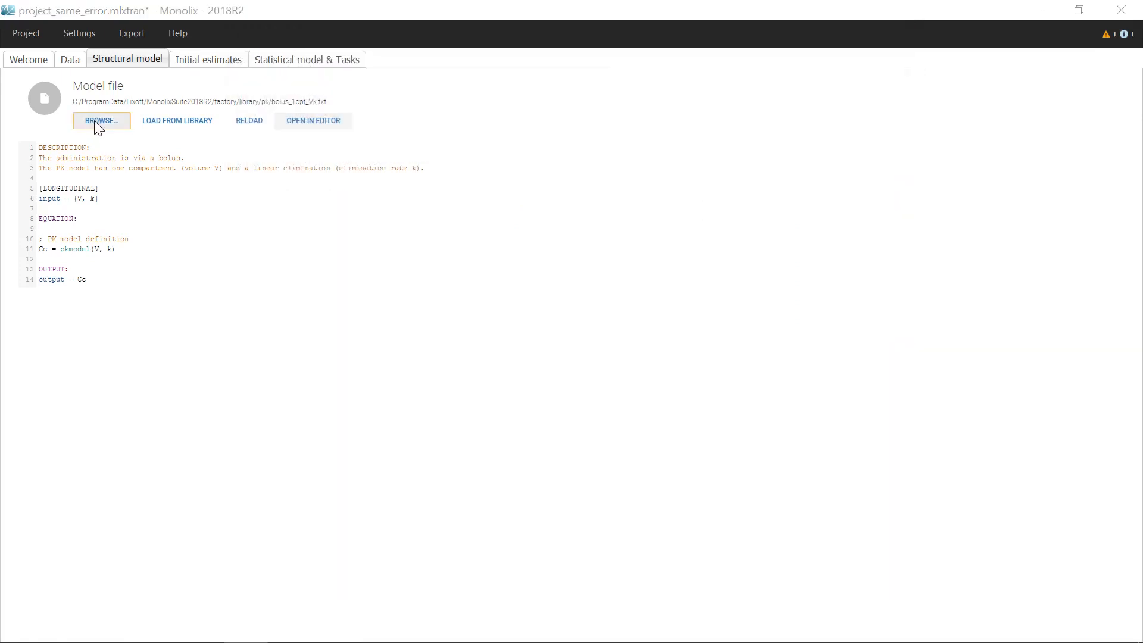
Load the 3outputs model file into the project, giving observations y, y2 and y3.
click(100, 120)
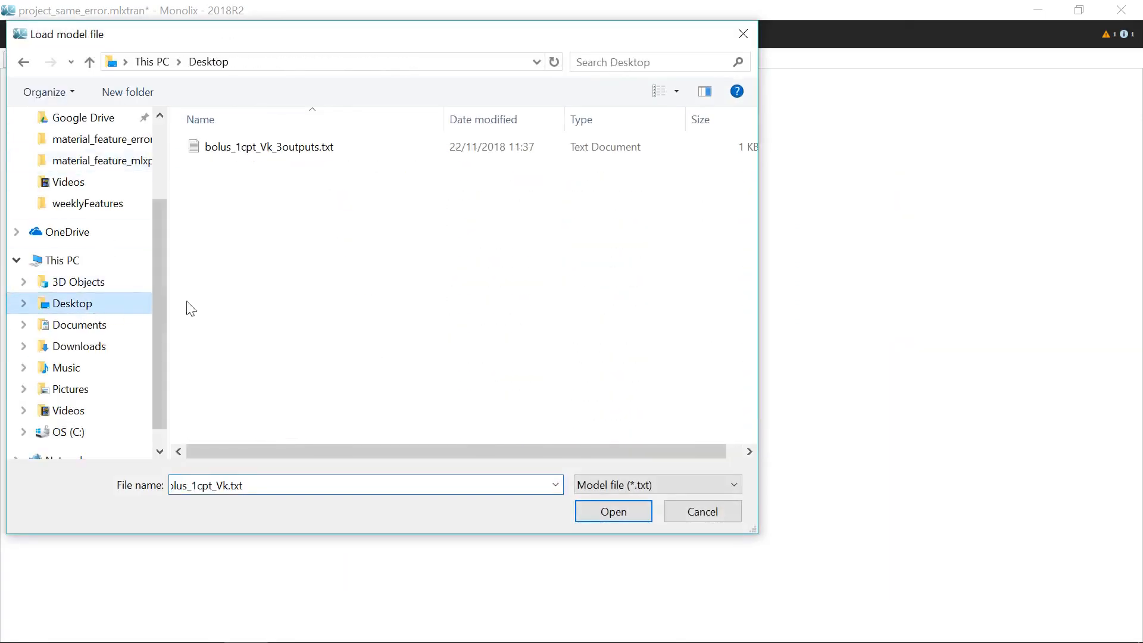
click(612, 511)
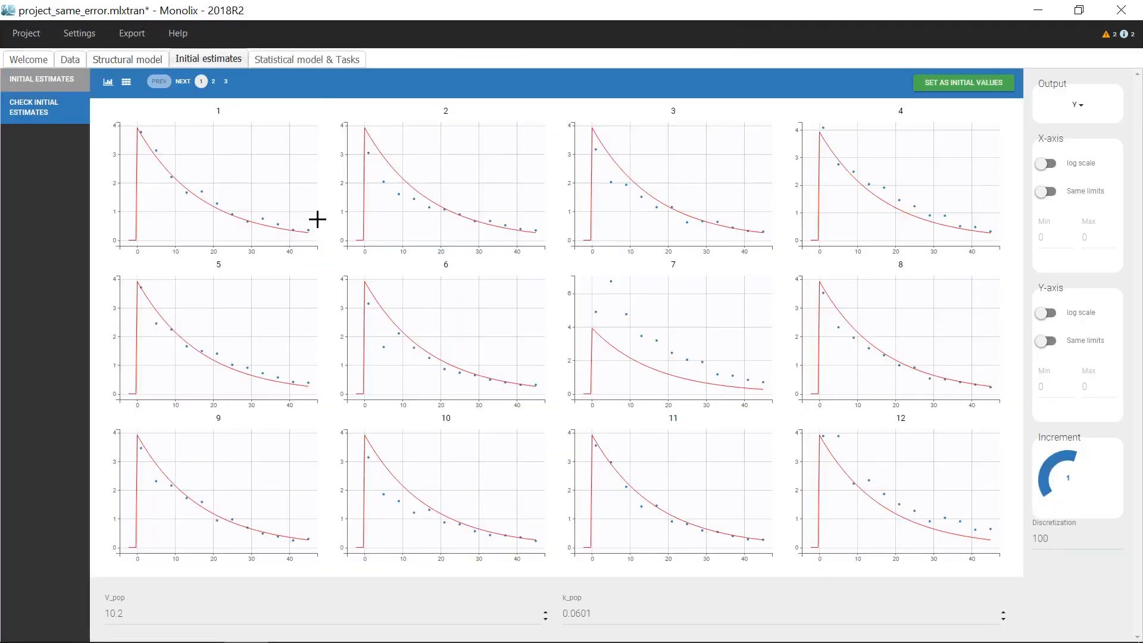
click(307, 59)
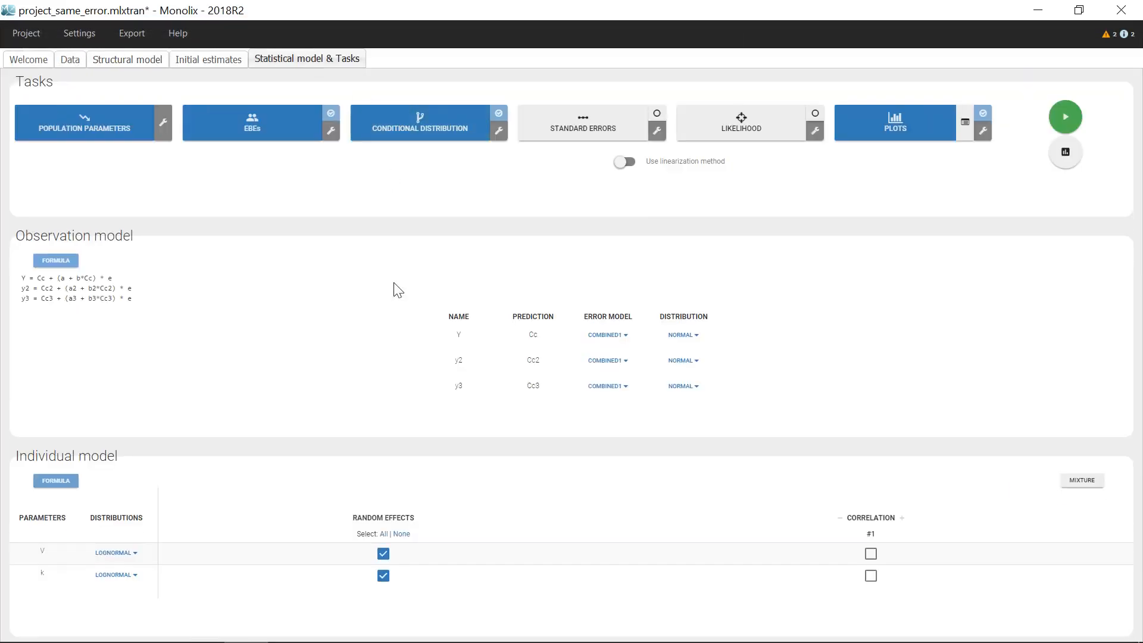
mouse_move(444, 449)
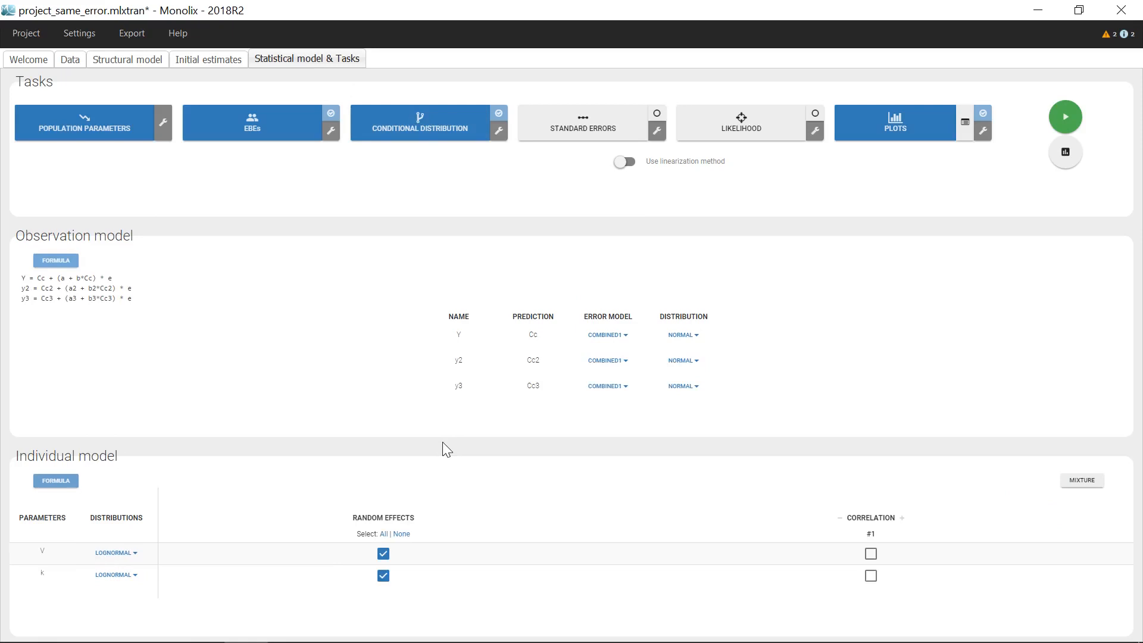
mouse_move(433, 431)
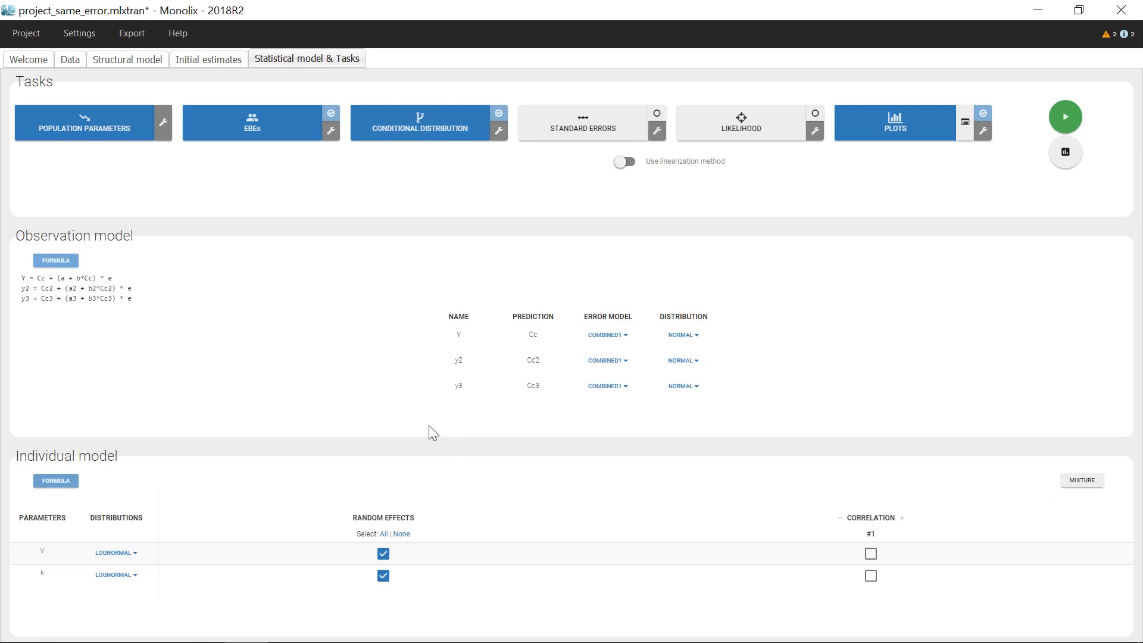
mouse_move(445, 424)
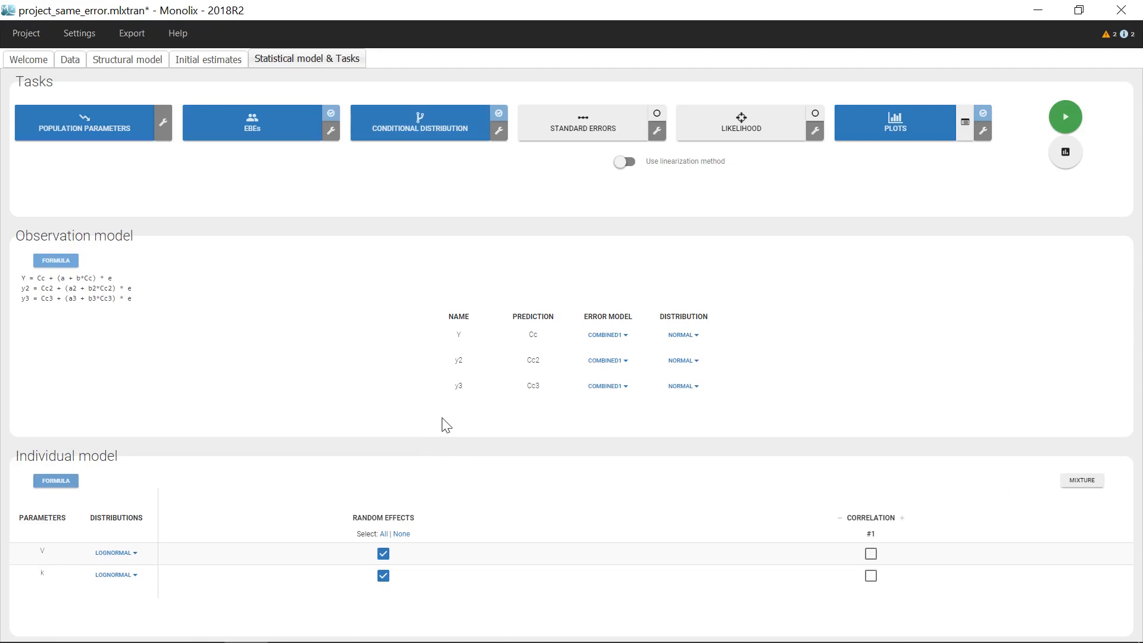
mouse_move(631, 350)
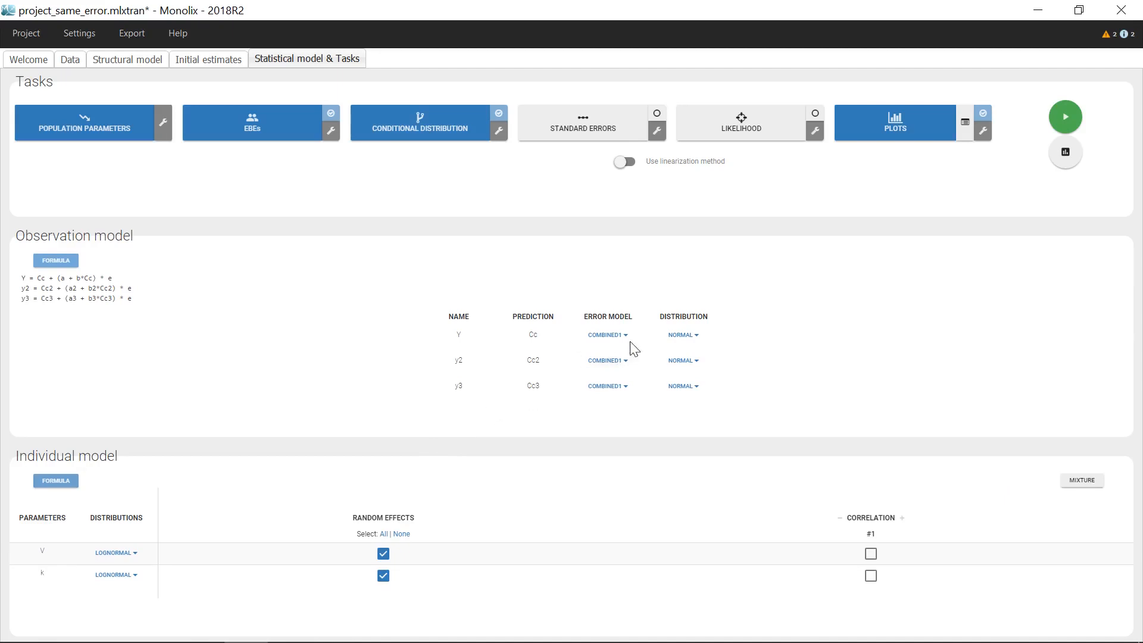
Set y's error model to PROPORTIONAL and save the project as project_diff_error.mlxtran.
click(606, 335)
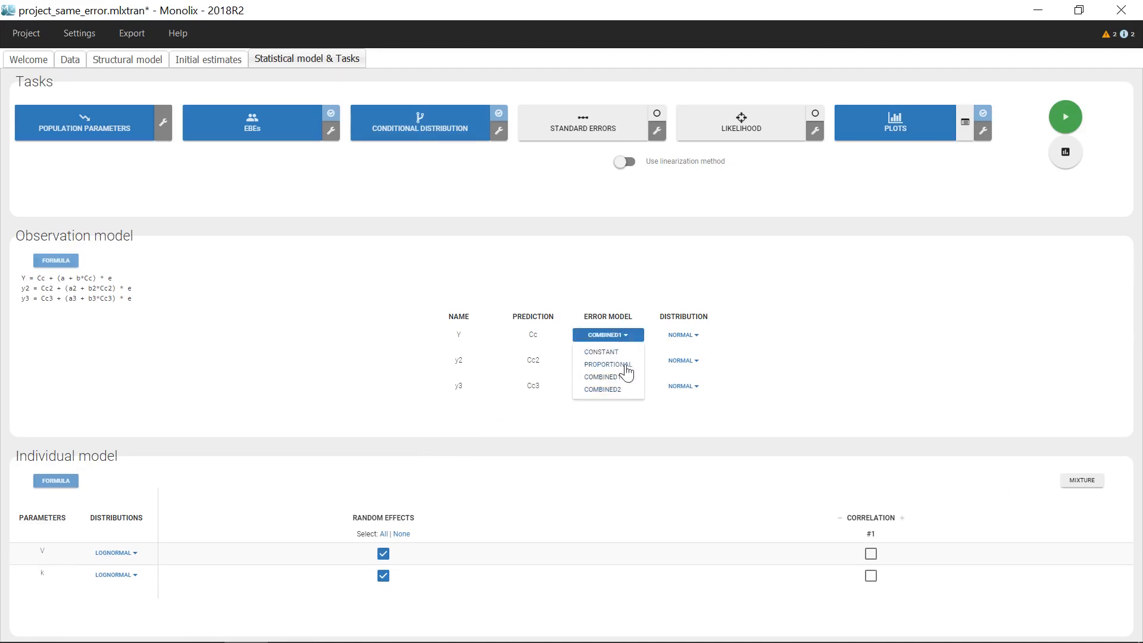
click(606, 365)
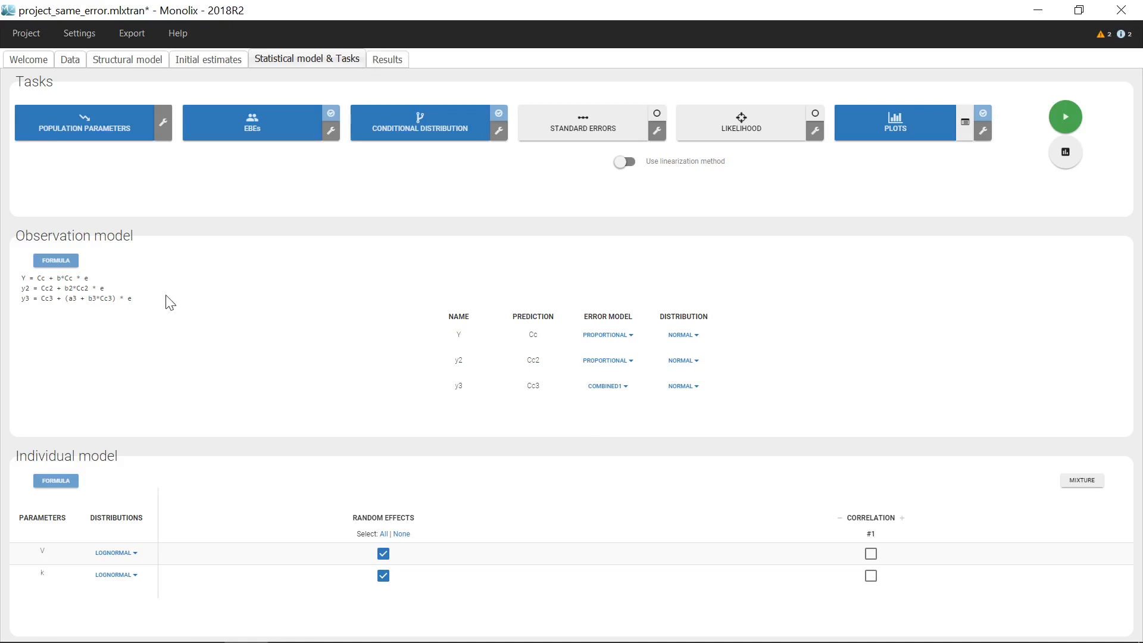
mouse_move(53, 138)
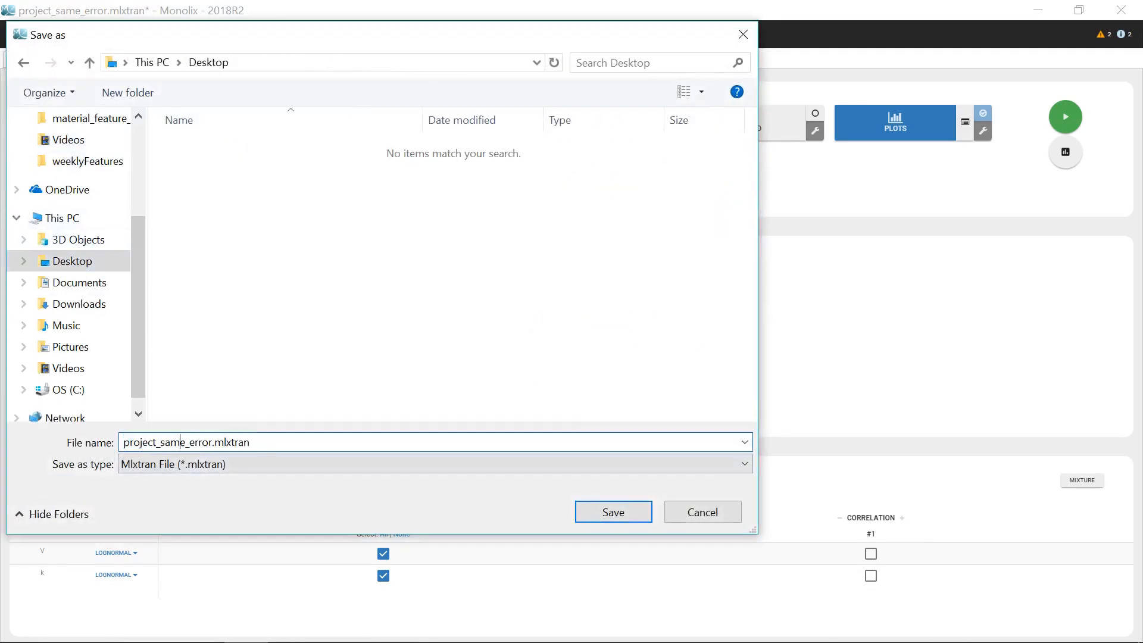
click(612, 512)
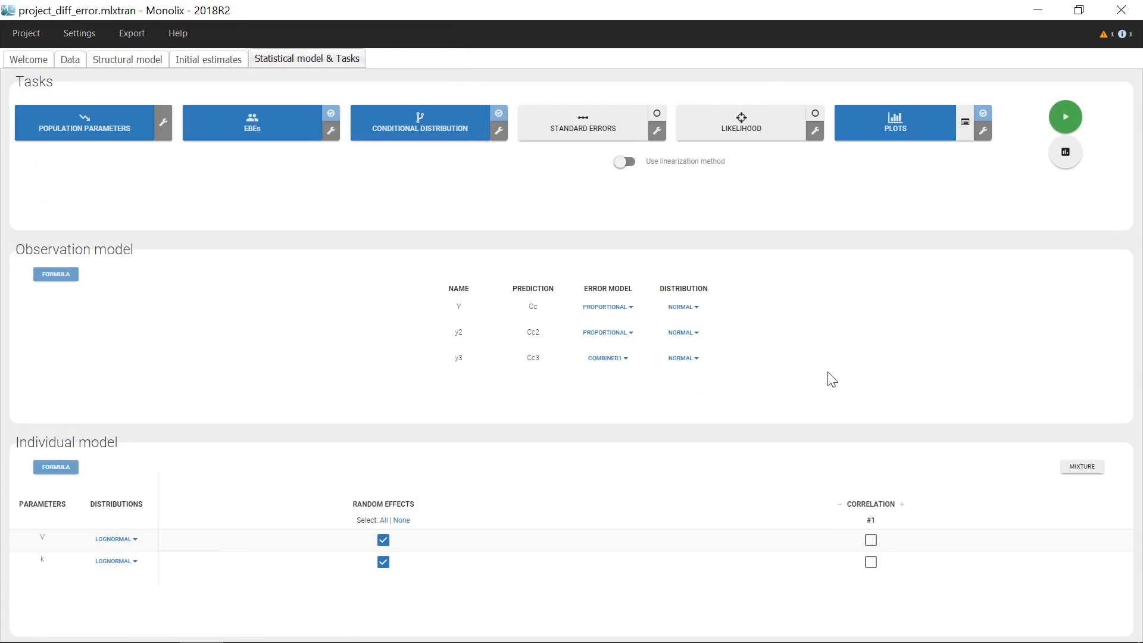
Run all estimation tasks through SAEM, conditional distribution and plots to completion.
click(1064, 118)
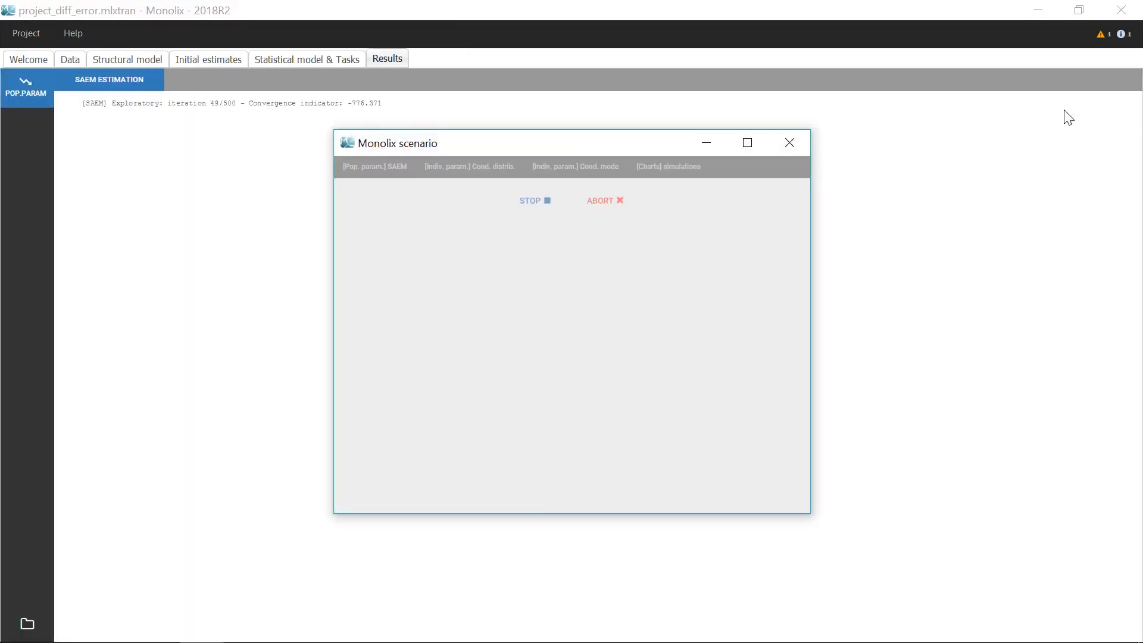
click(374, 167)
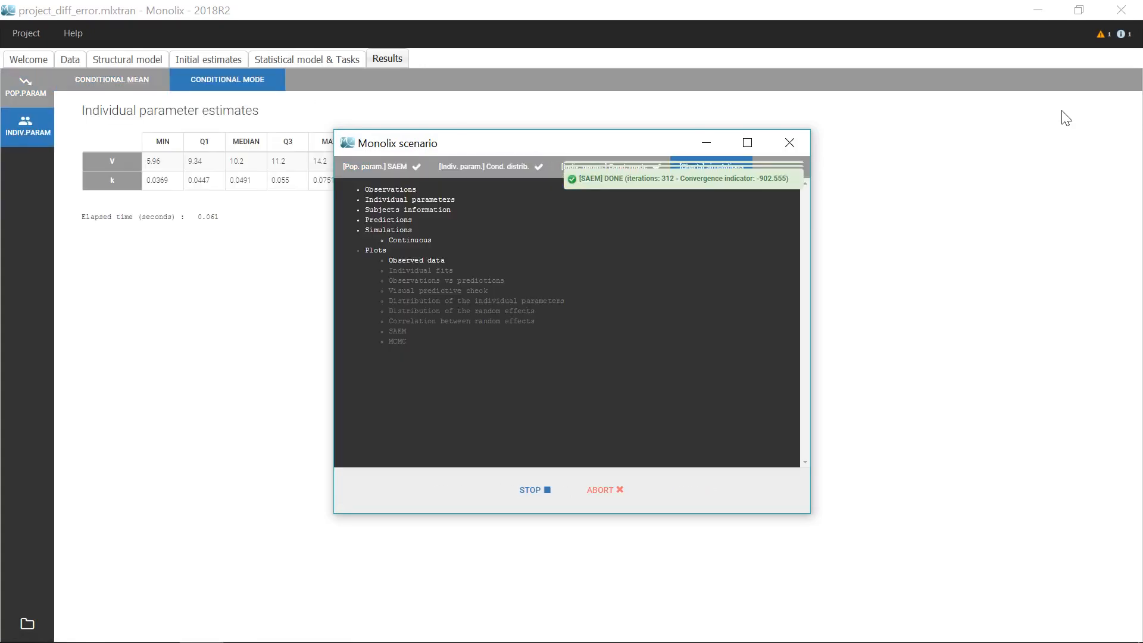
click(426, 60)
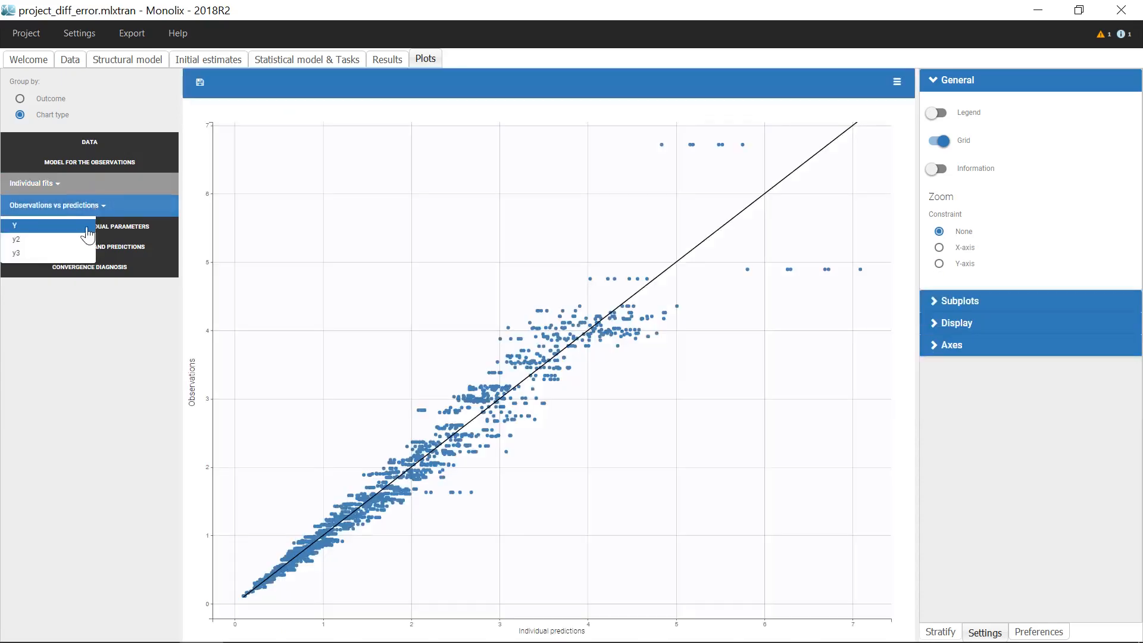
View the observations vs predictions plot for y2 and then y3.
click(16, 240)
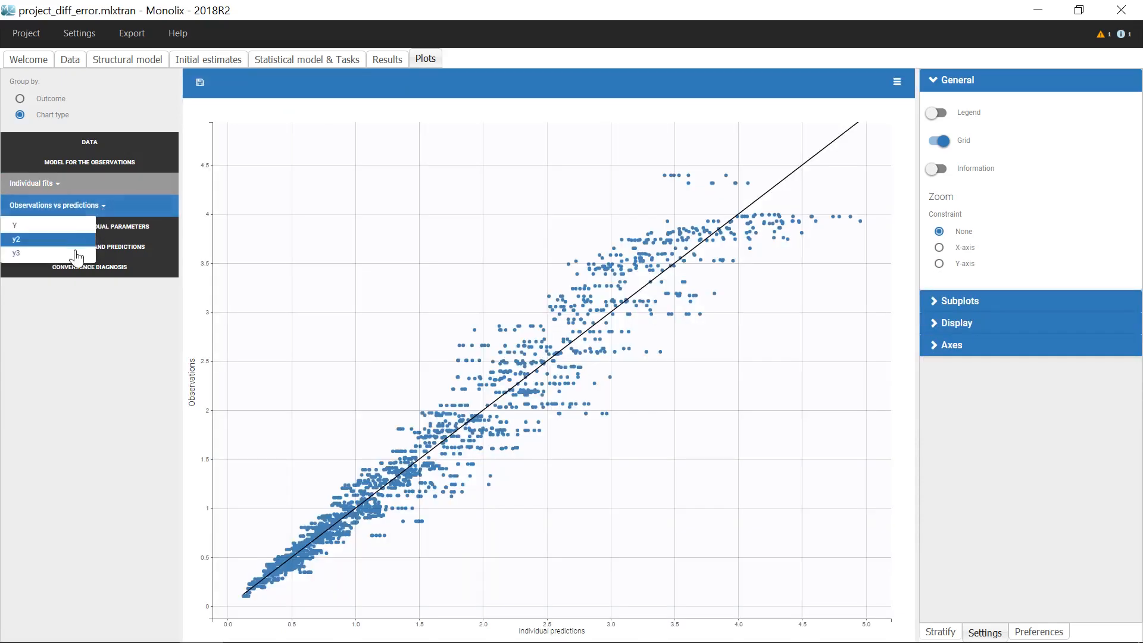
click(15, 239)
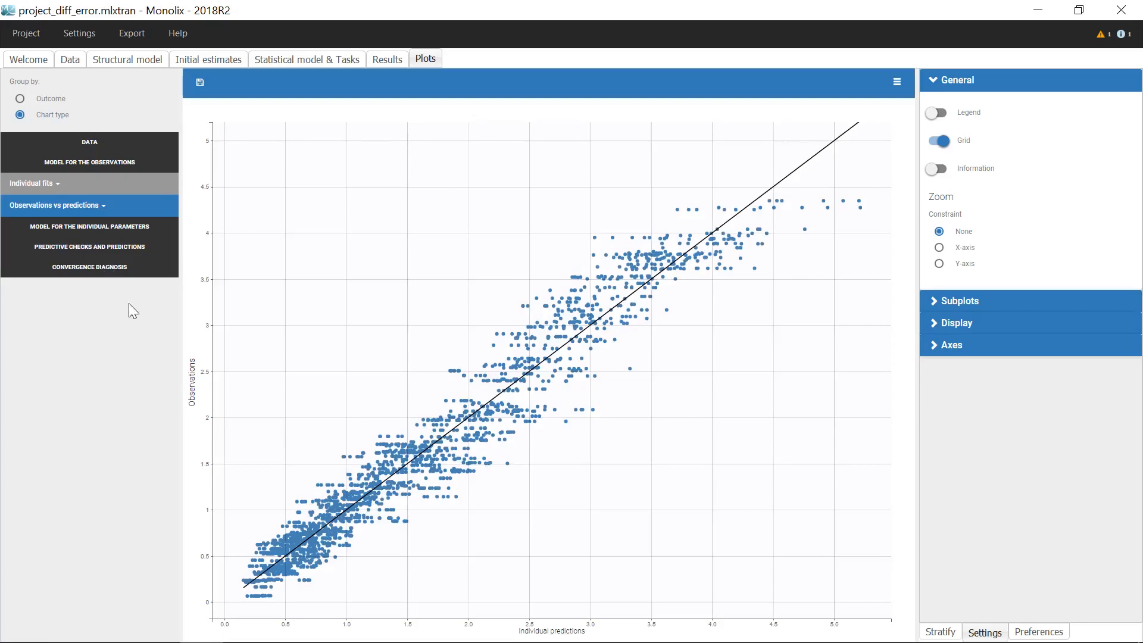